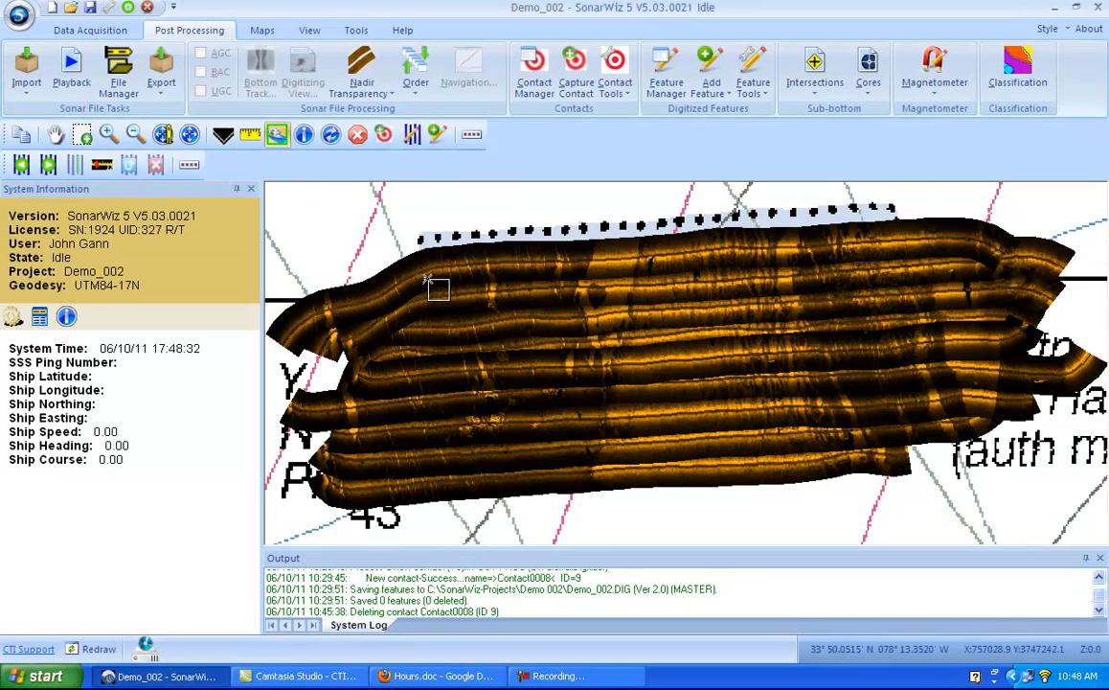
mouse_move(538, 405)
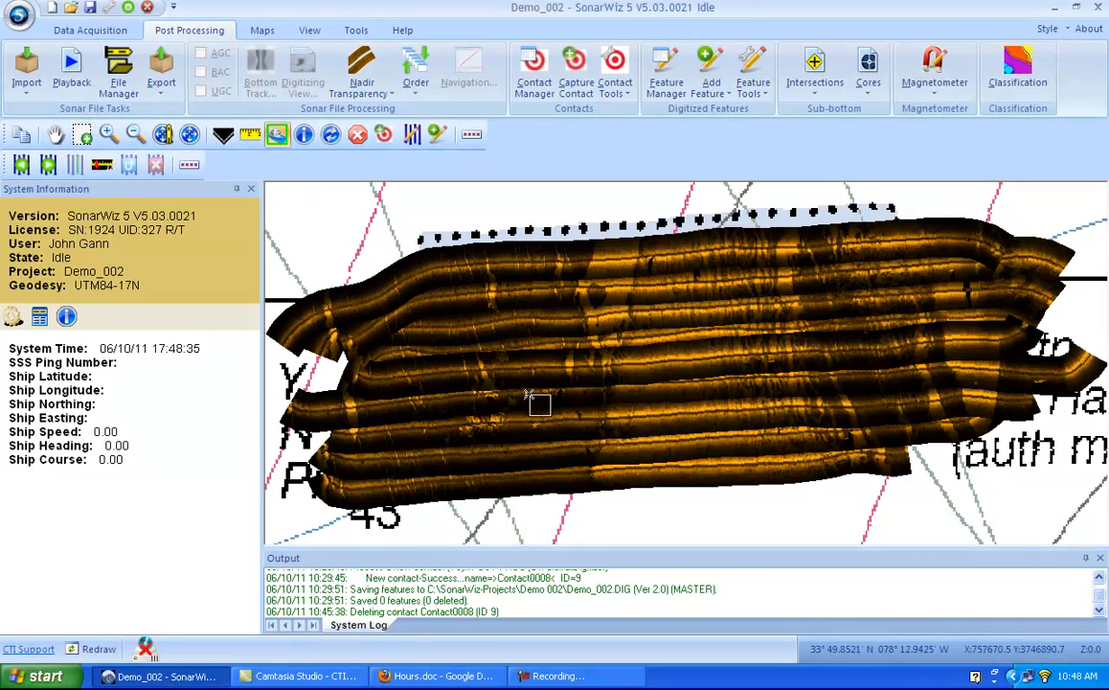
mouse_move(458, 314)
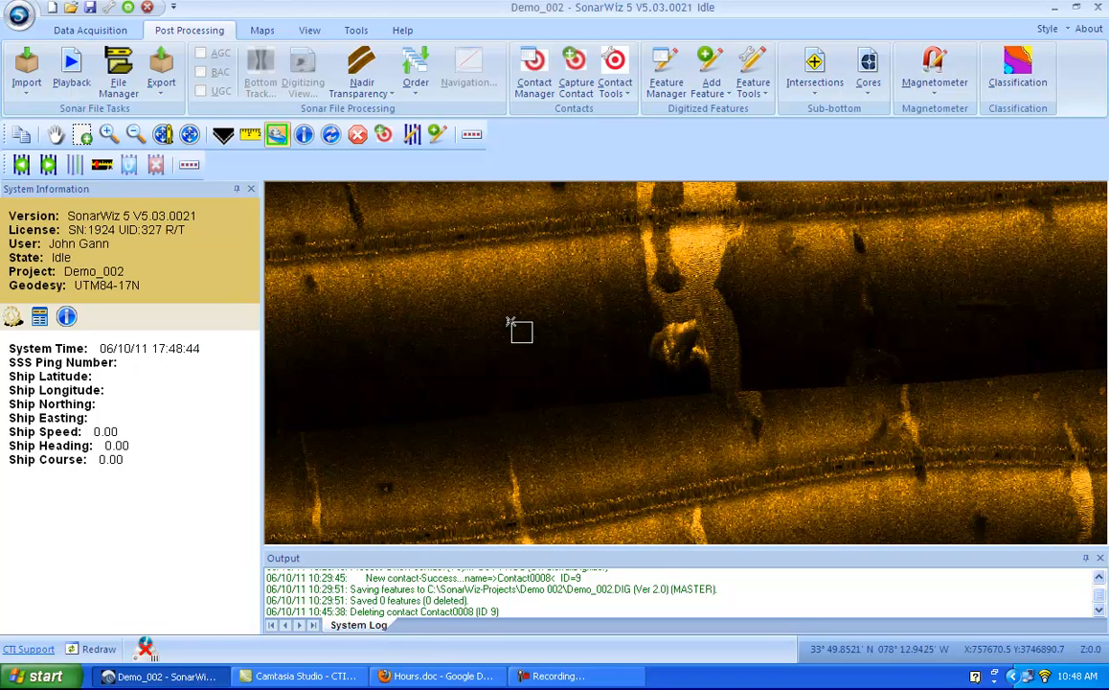
mouse_move(687, 346)
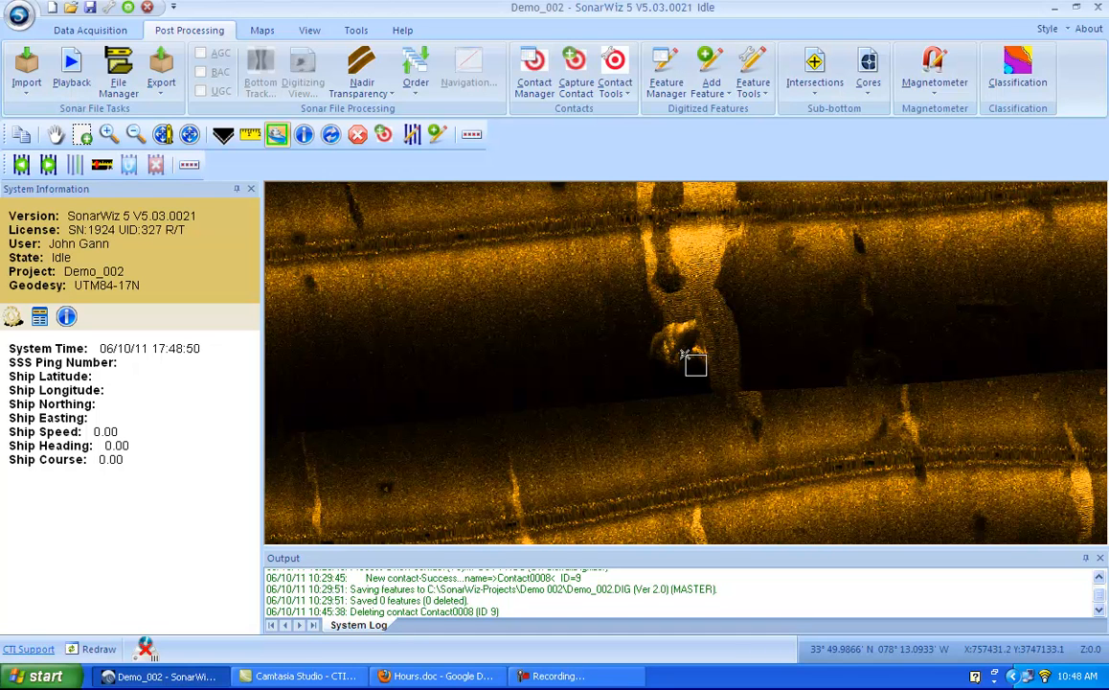
mouse_move(648, 409)
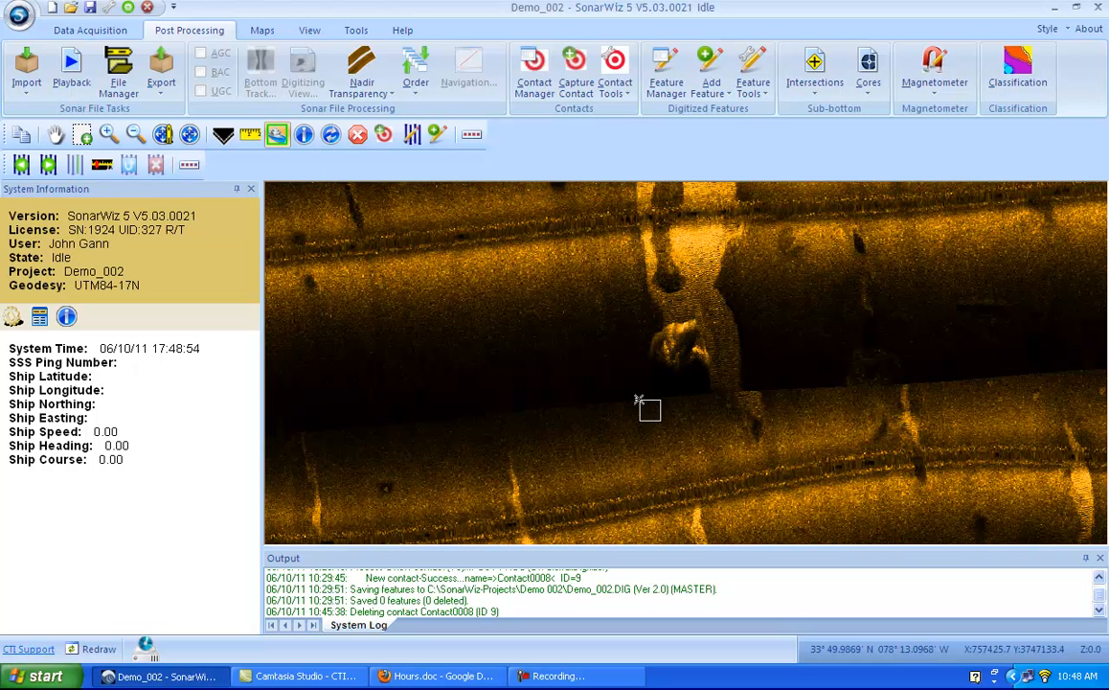
mouse_move(750, 278)
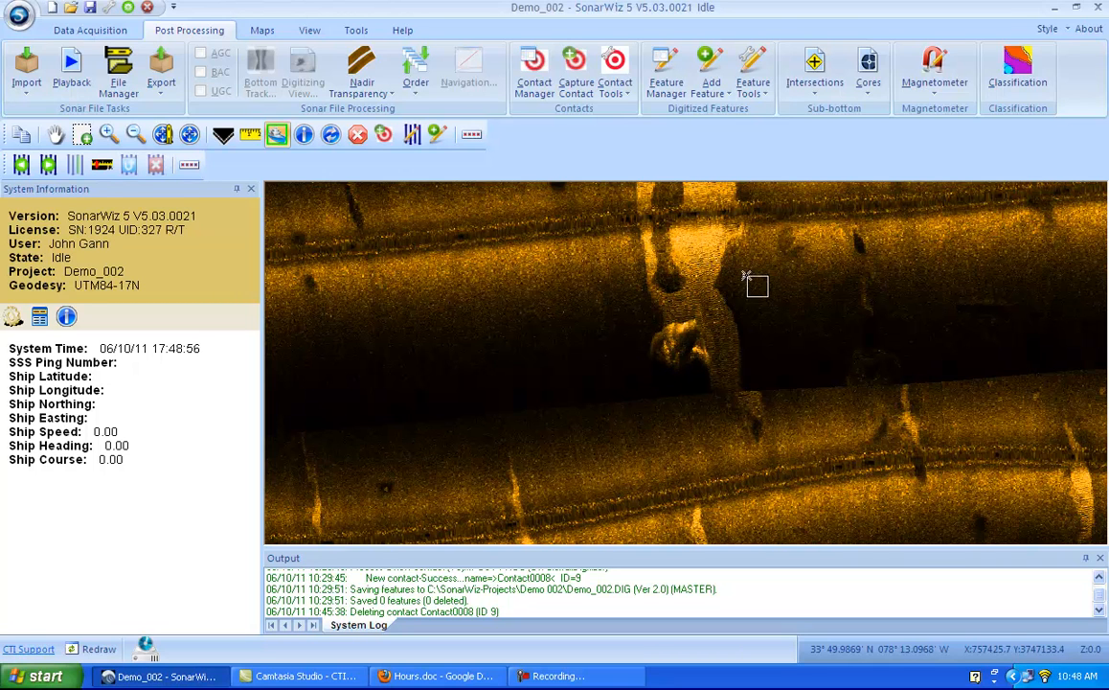
mouse_move(630, 410)
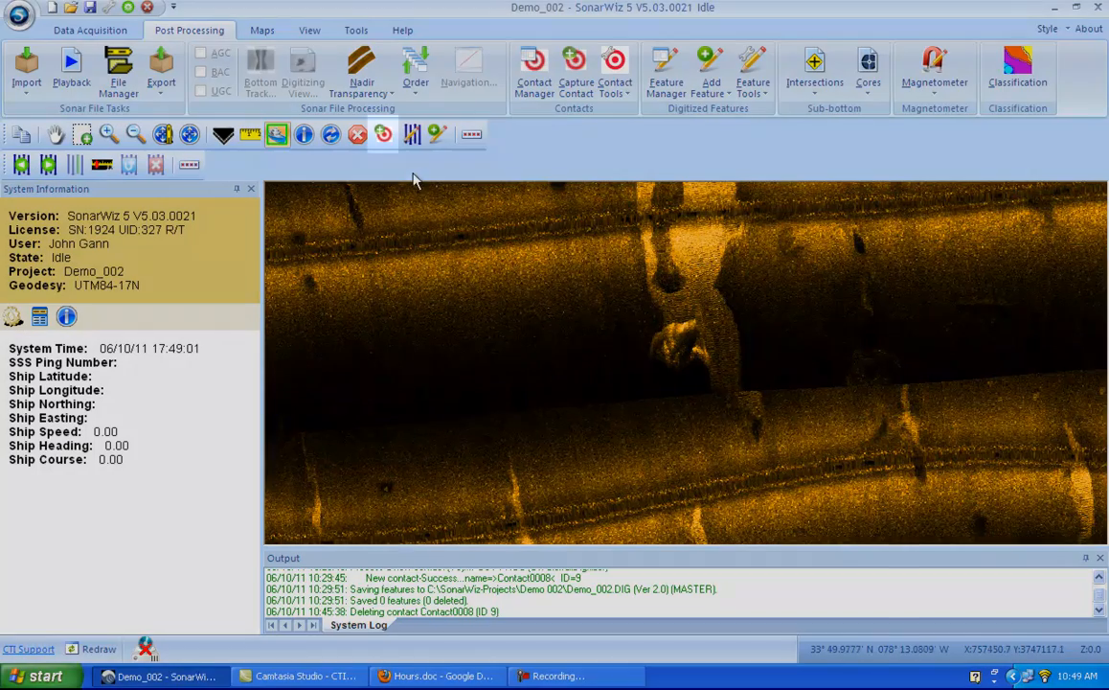
mouse_move(383, 134)
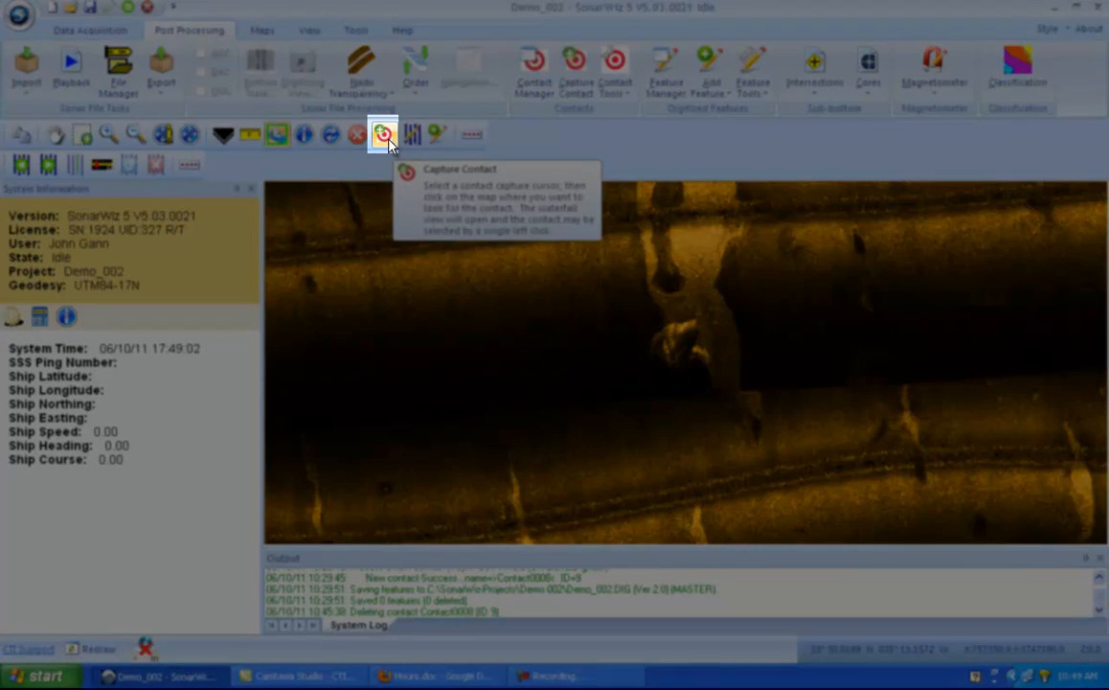
Capture the bright seafloor object on the mosaic as a new contact.
click(382, 134)
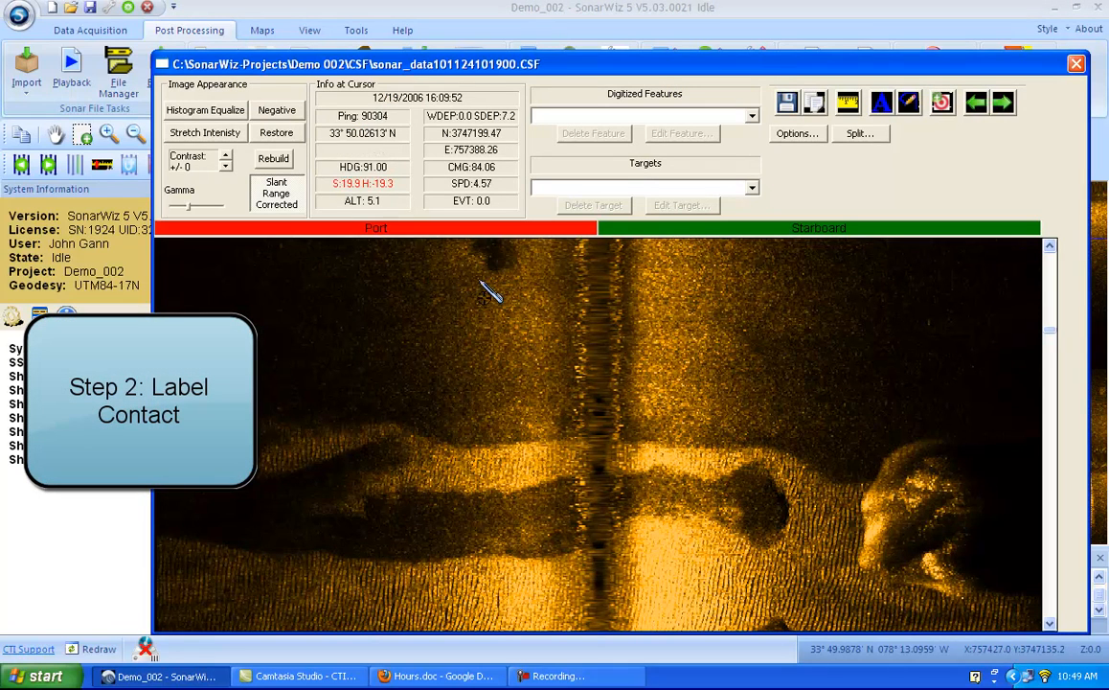
mouse_move(704, 249)
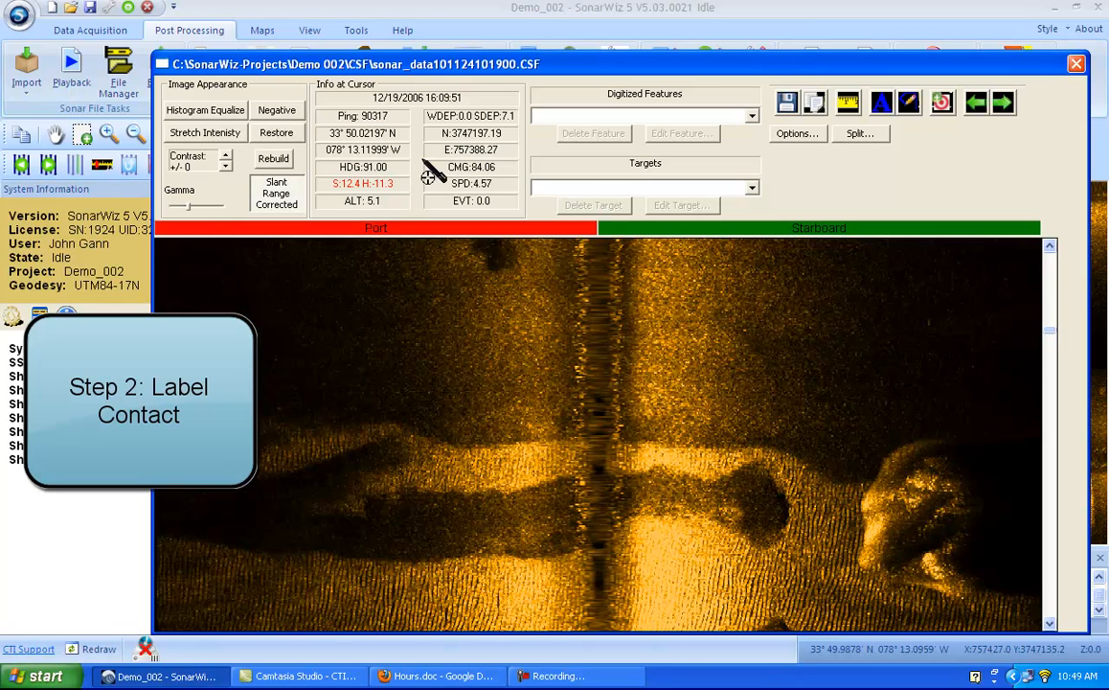
mouse_move(857, 502)
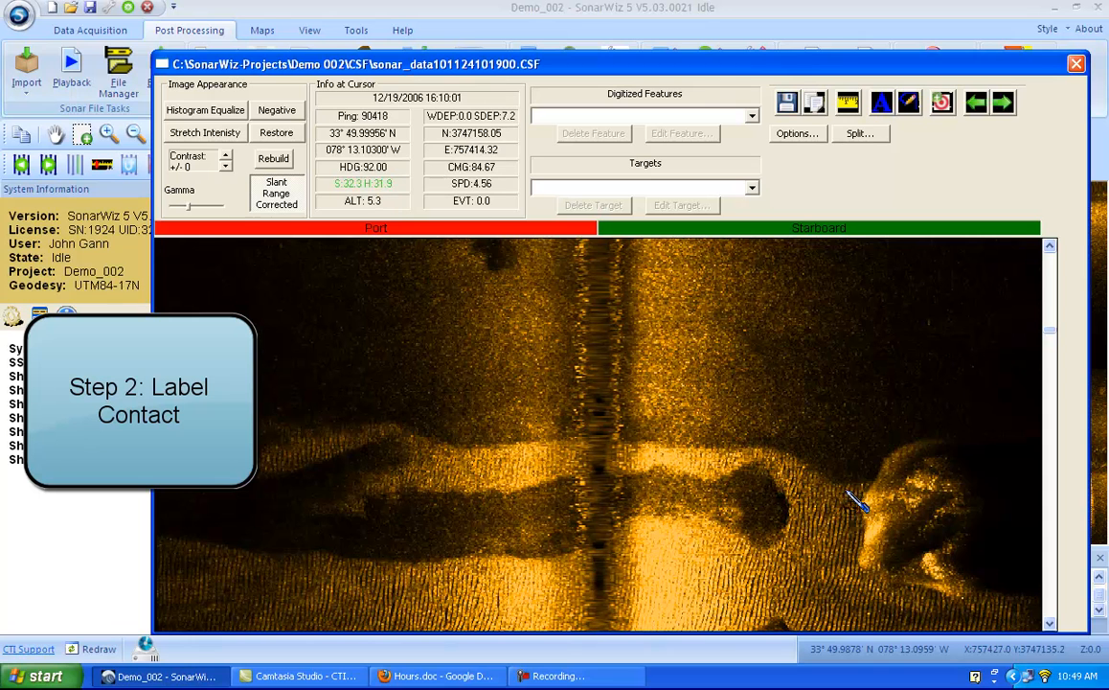
mouse_move(1030, 364)
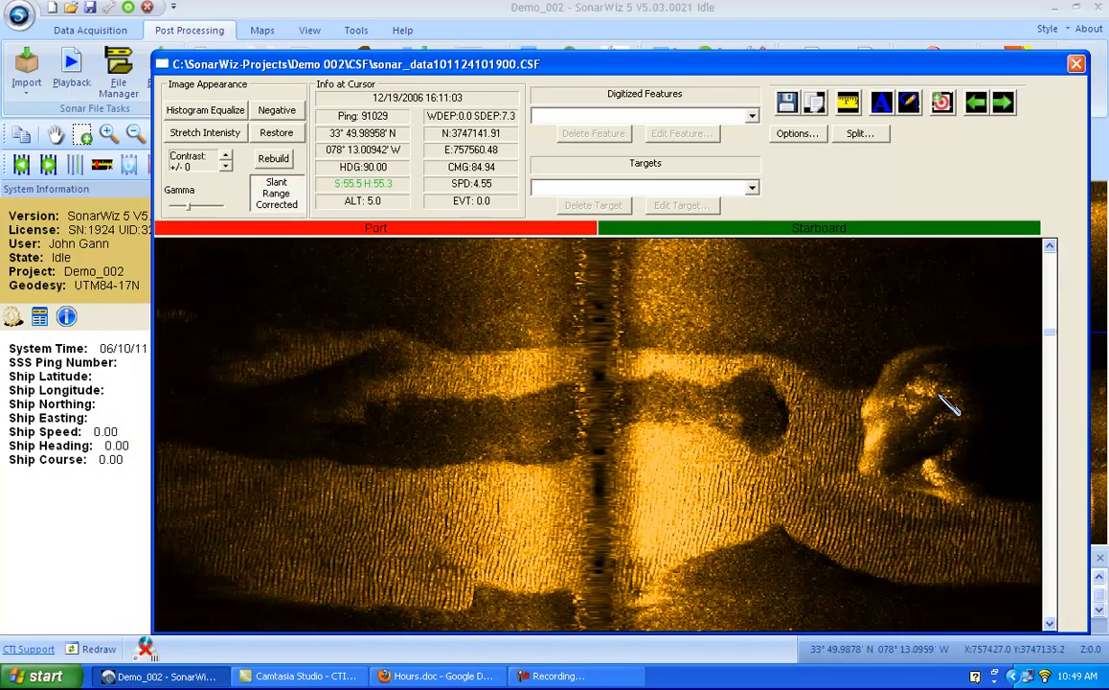
mouse_move(948, 417)
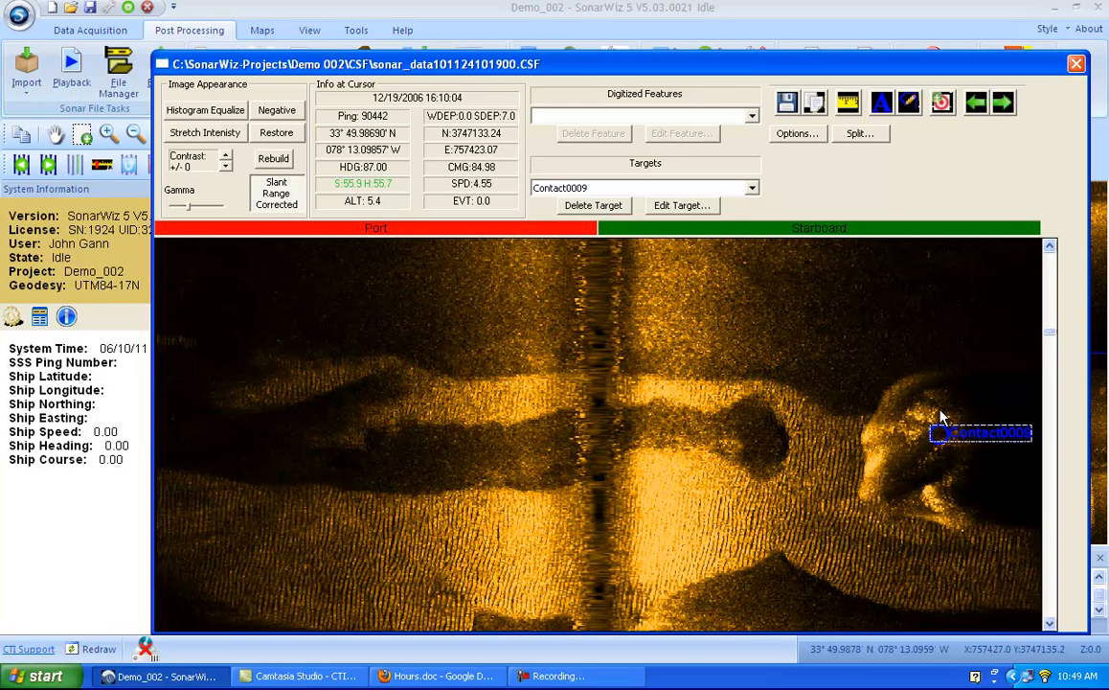
mouse_move(1082, 163)
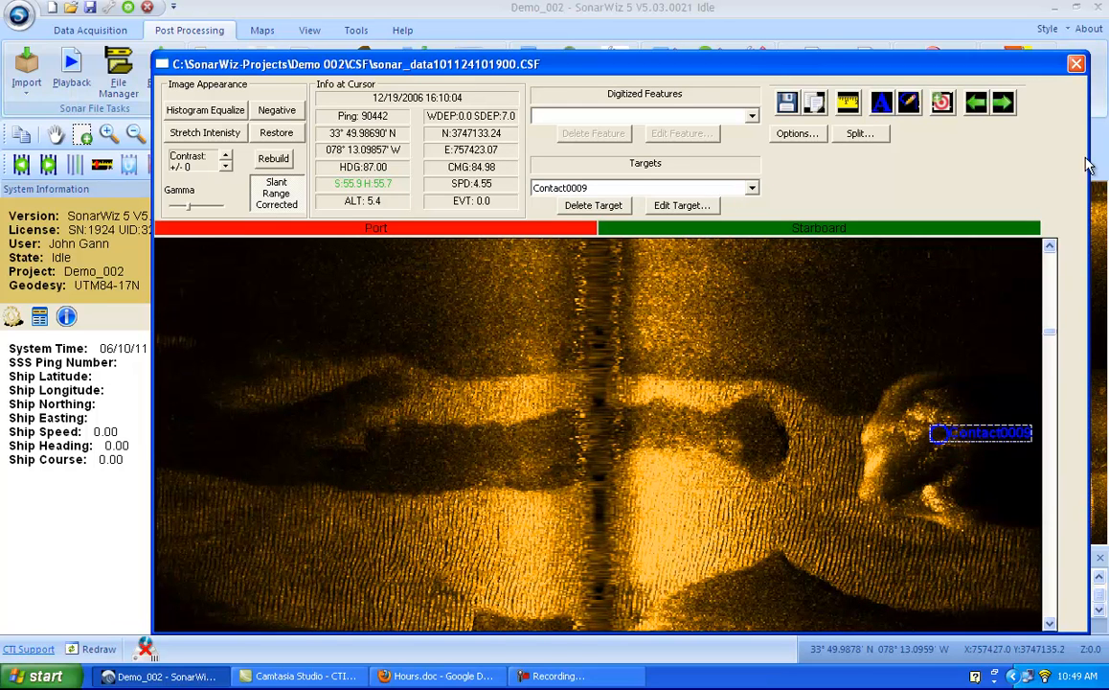
mouse_move(1076, 65)
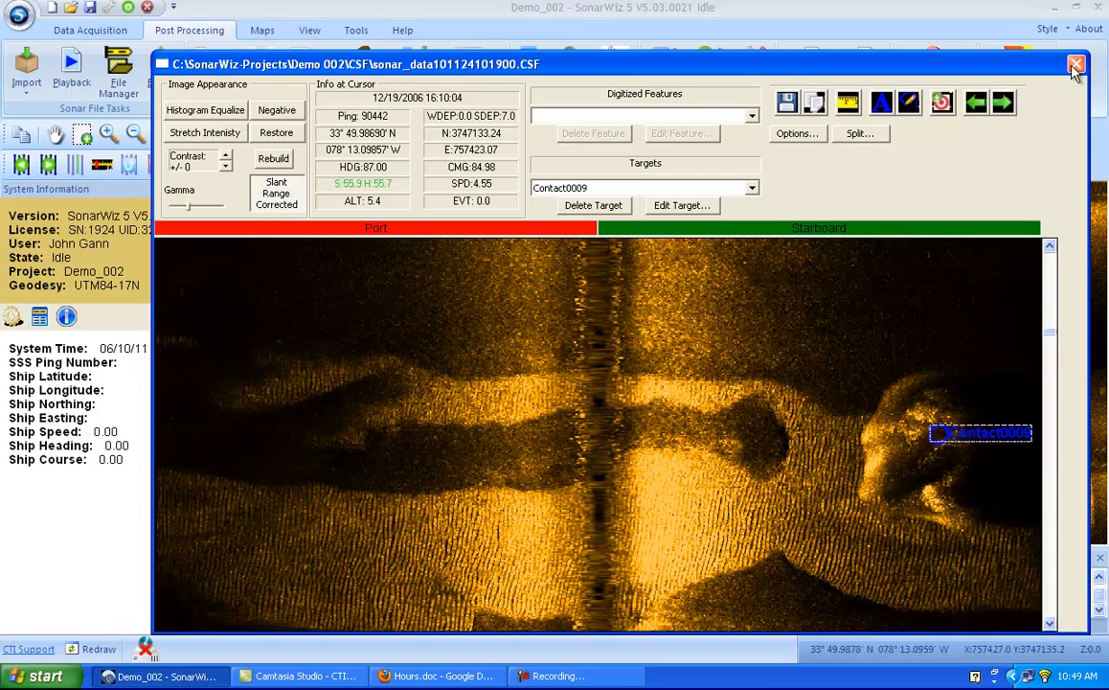
Close the sonar waterfall view after labeling Contact0009.
click(1076, 65)
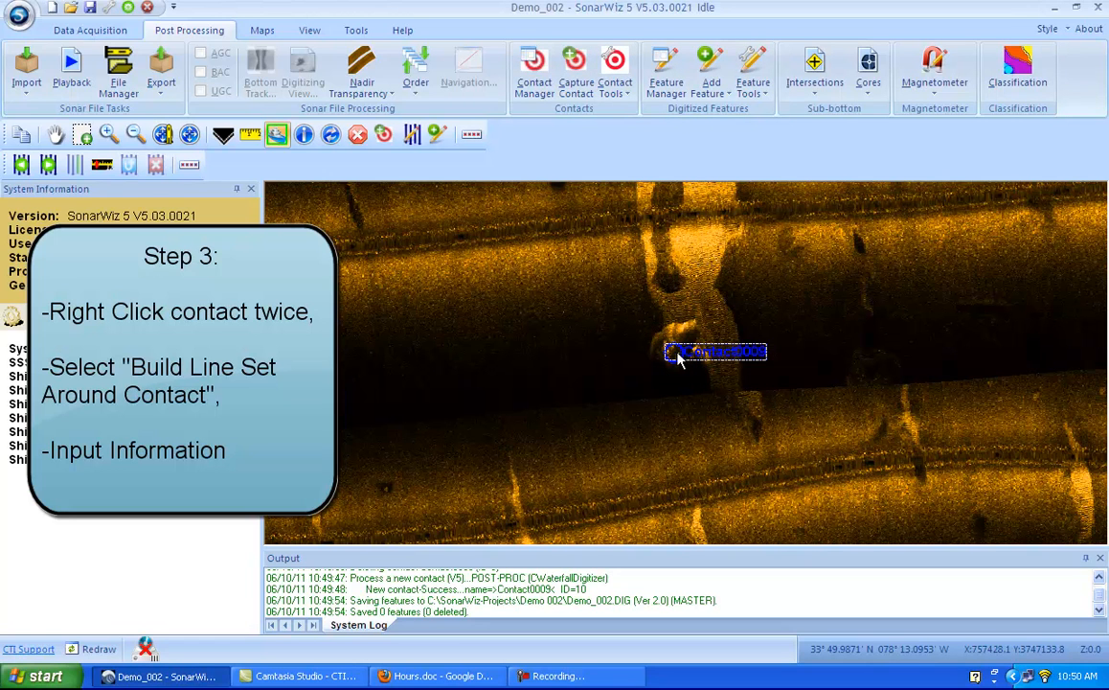
Bring up Contact0009's context menu, dismiss it, and reopen it.
right_click(716, 351)
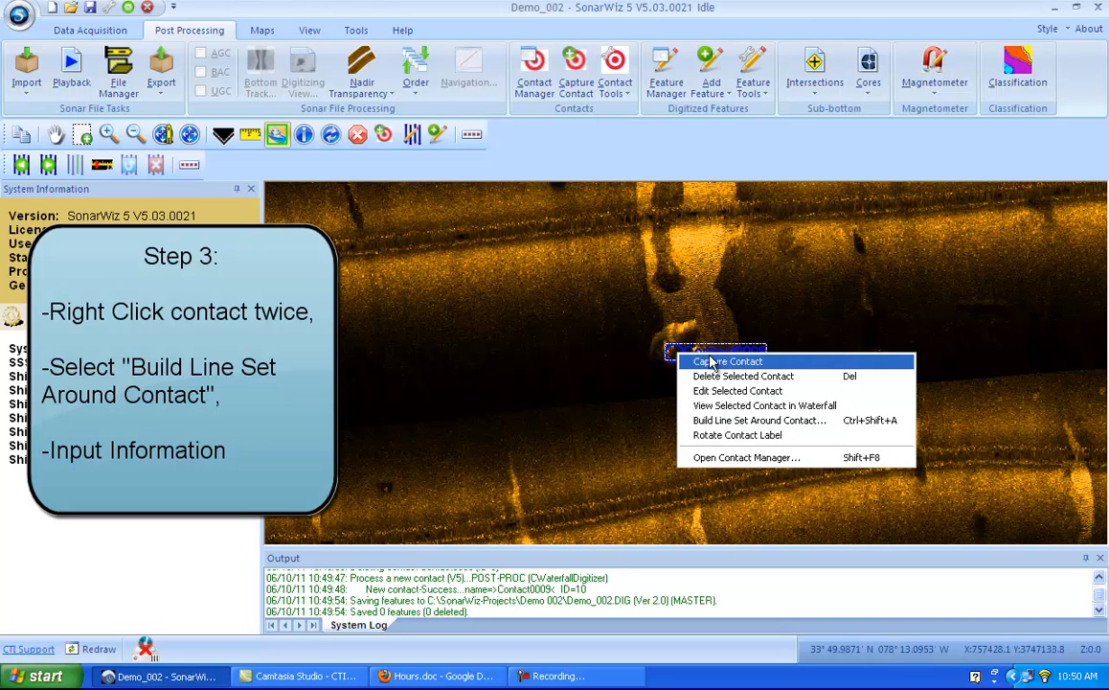
mouse_move(756, 420)
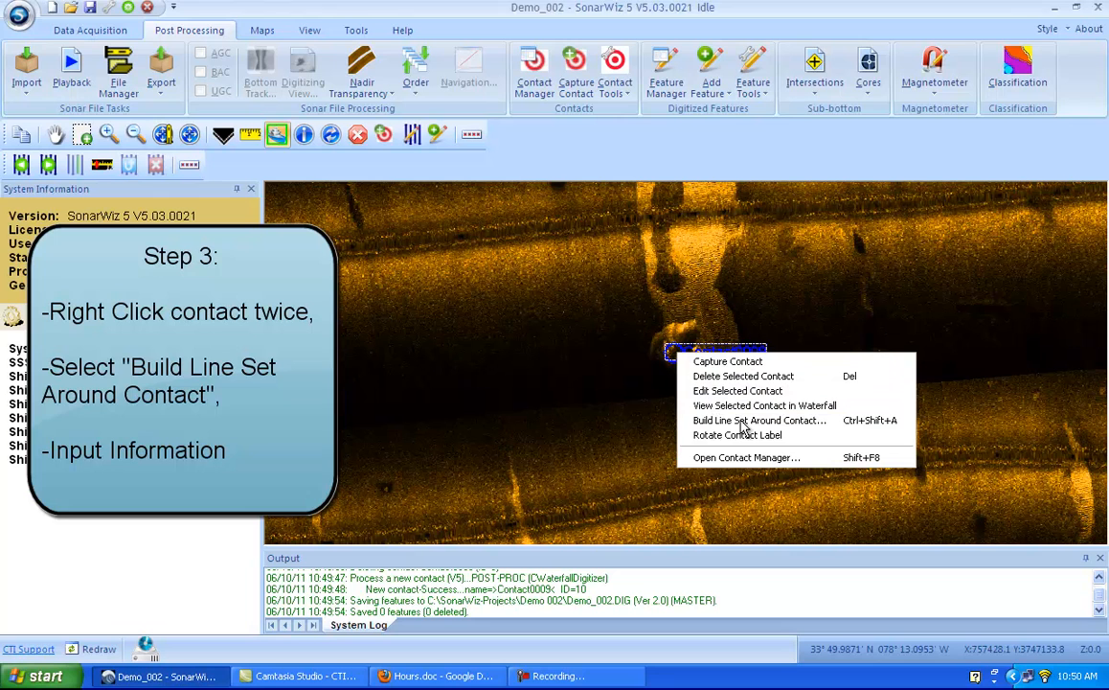
click(760, 420)
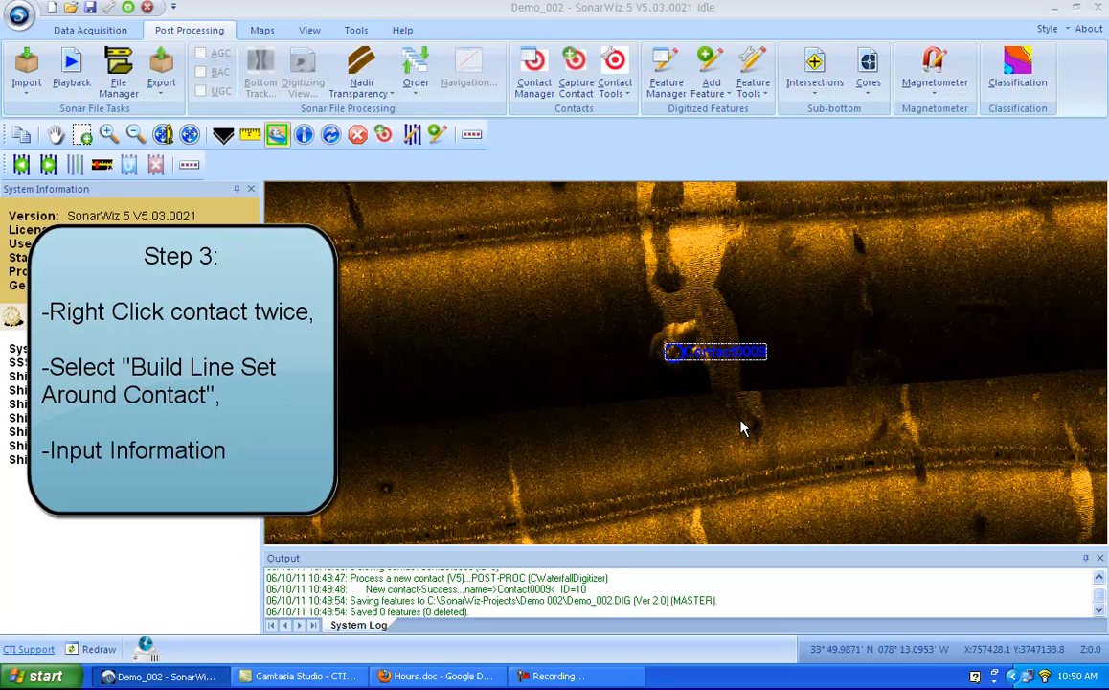
right_click(715, 352)
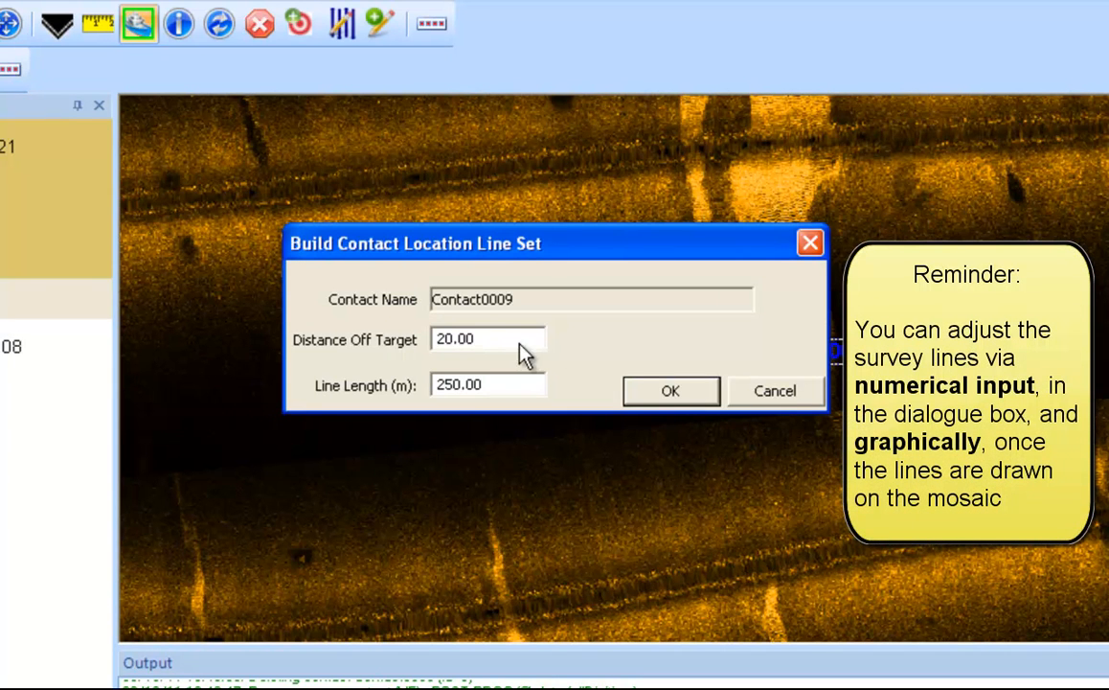
mouse_move(518, 414)
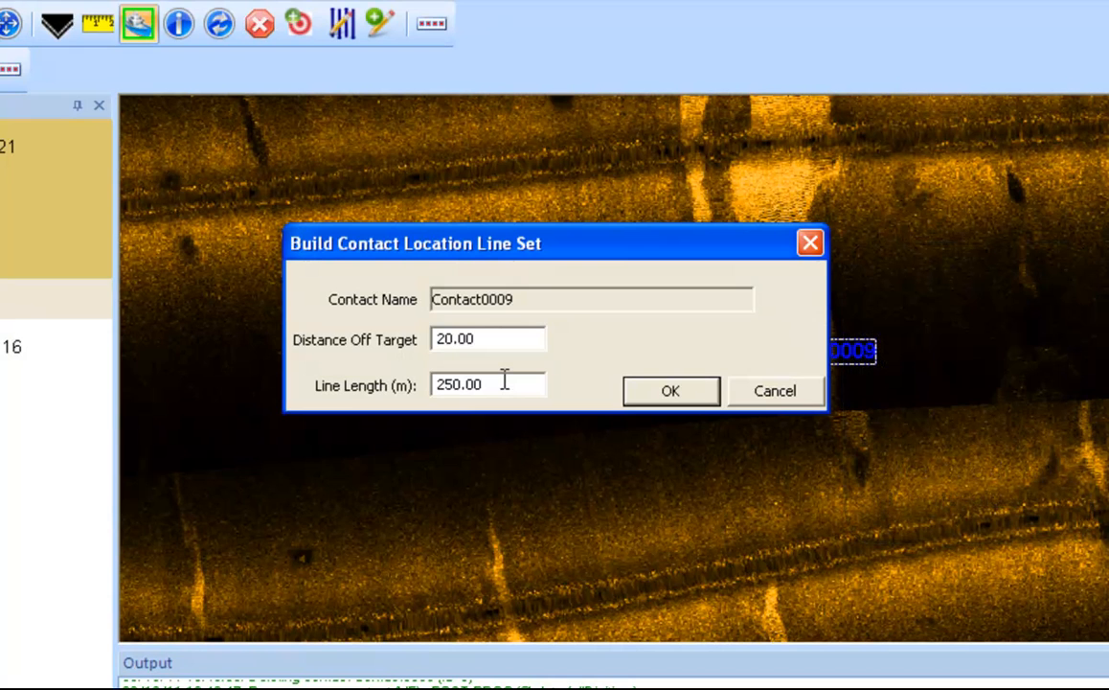
Build the line set around Contact0009 at 20.00 off target, 250 m lines.
click(488, 338)
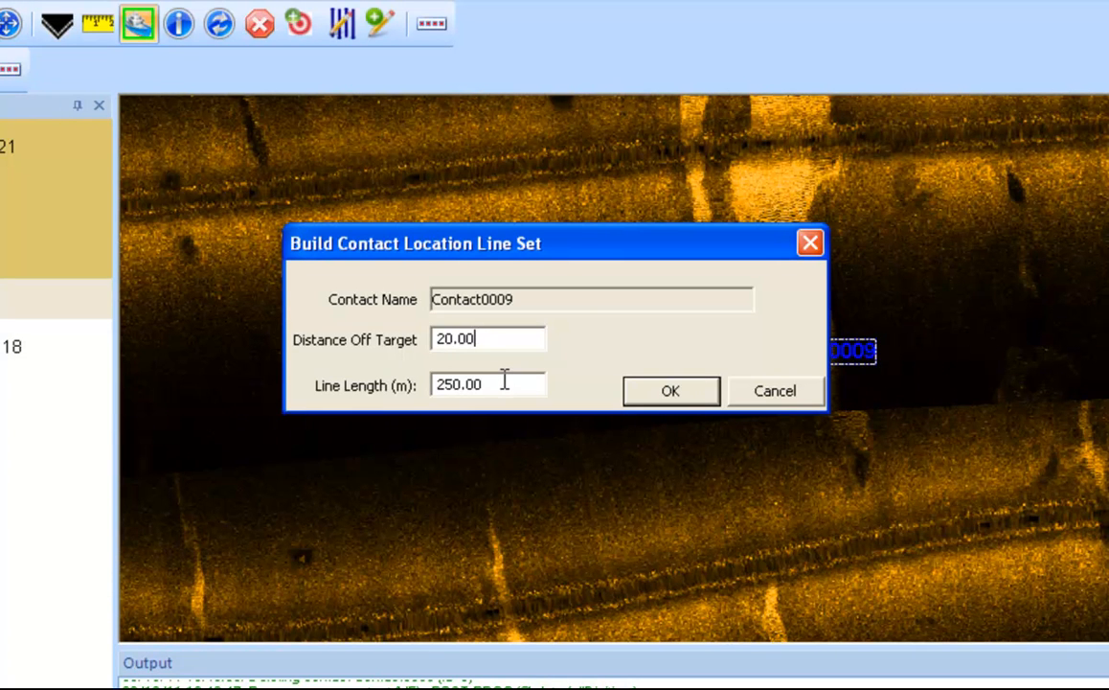
mouse_move(564, 380)
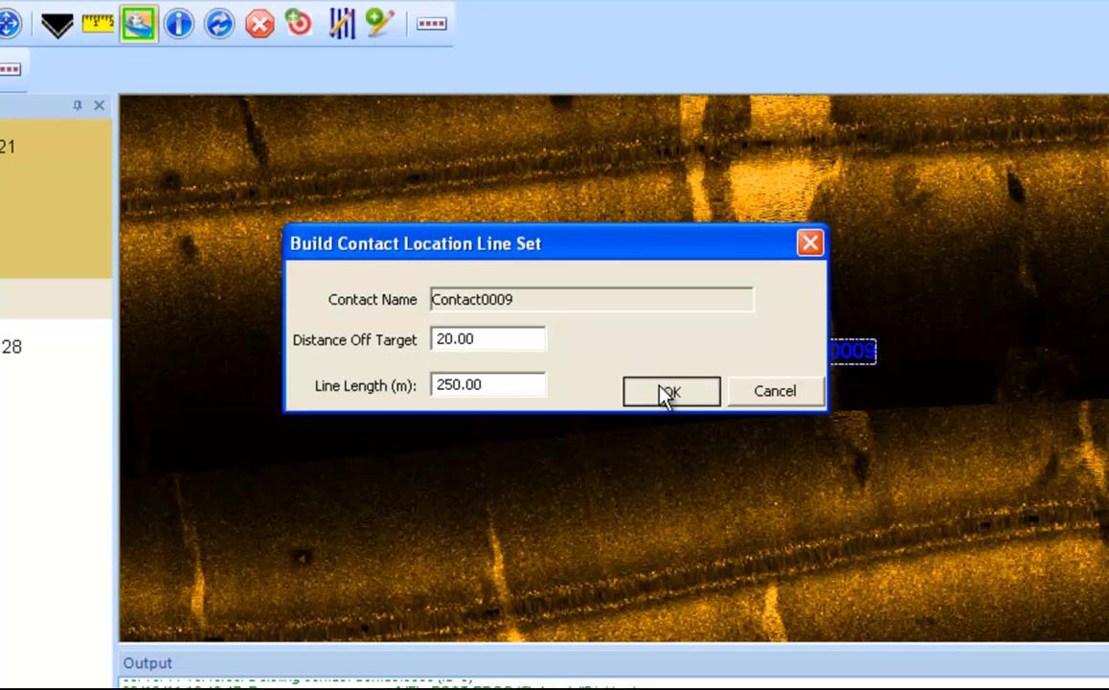
click(670, 391)
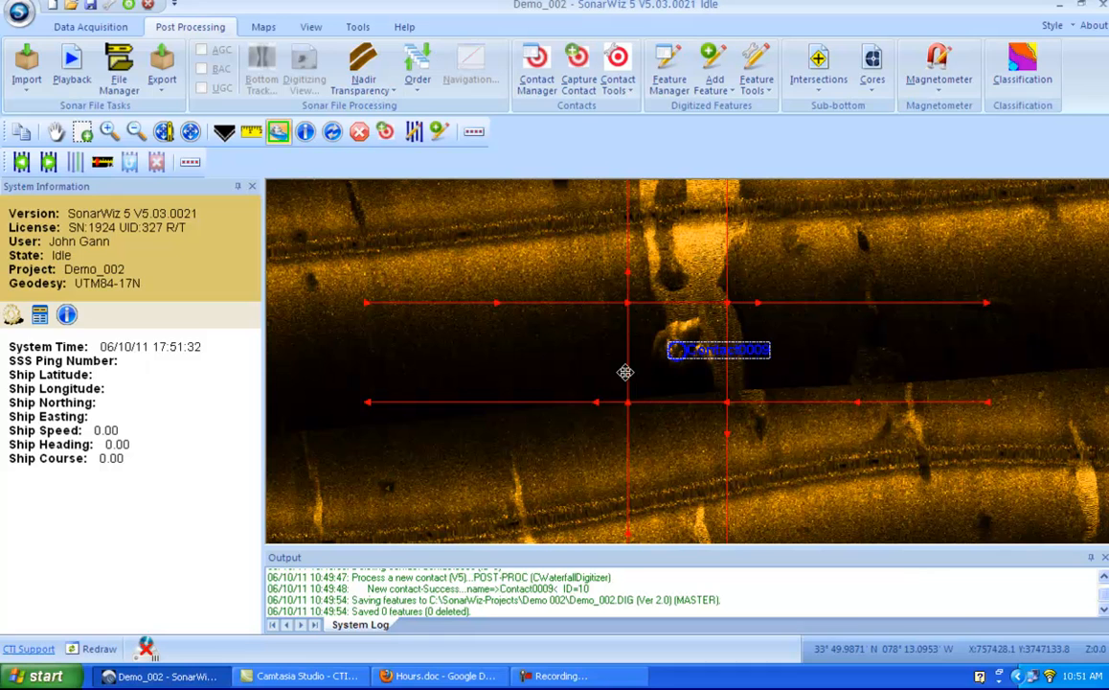
mouse_move(697, 361)
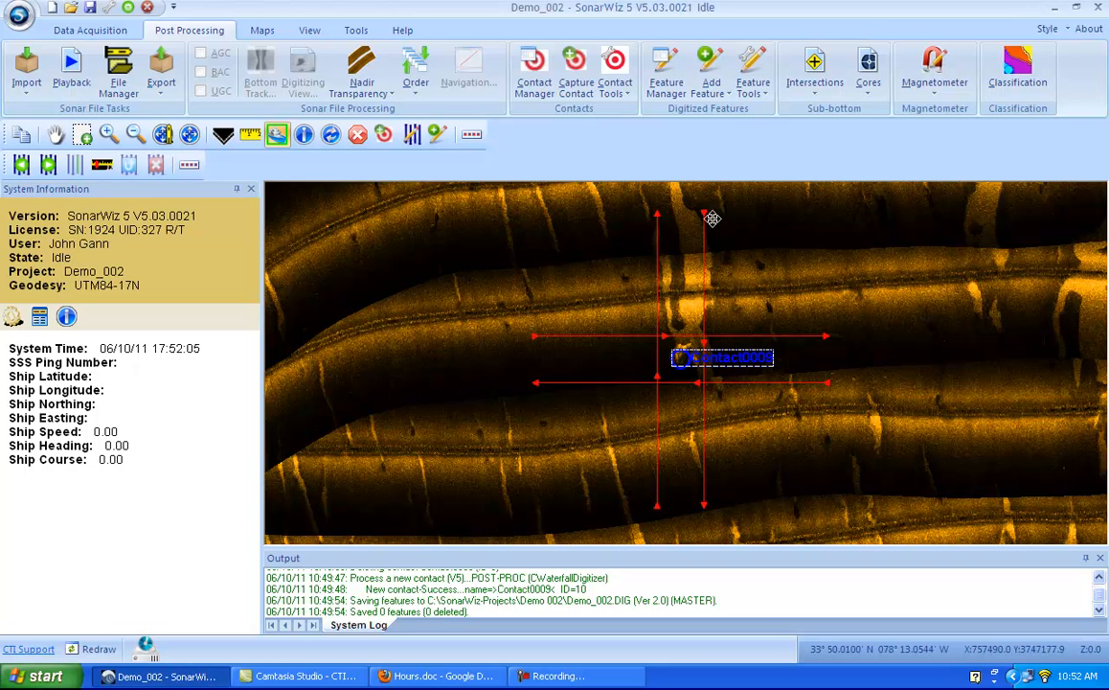
mouse_move(610, 333)
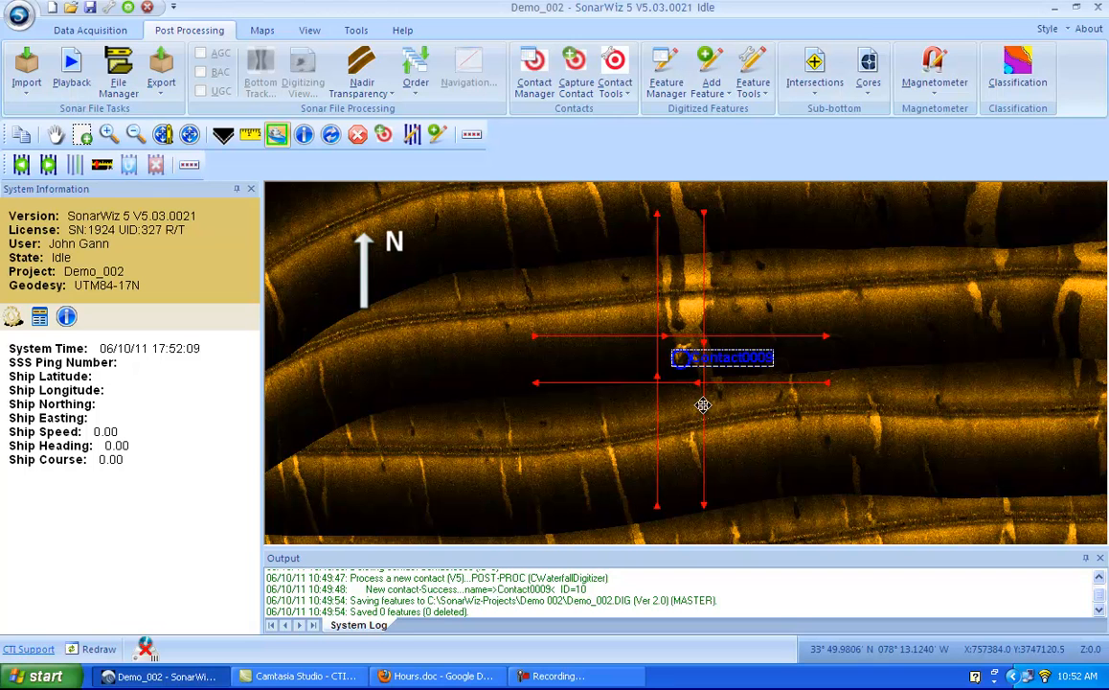
mouse_move(688, 371)
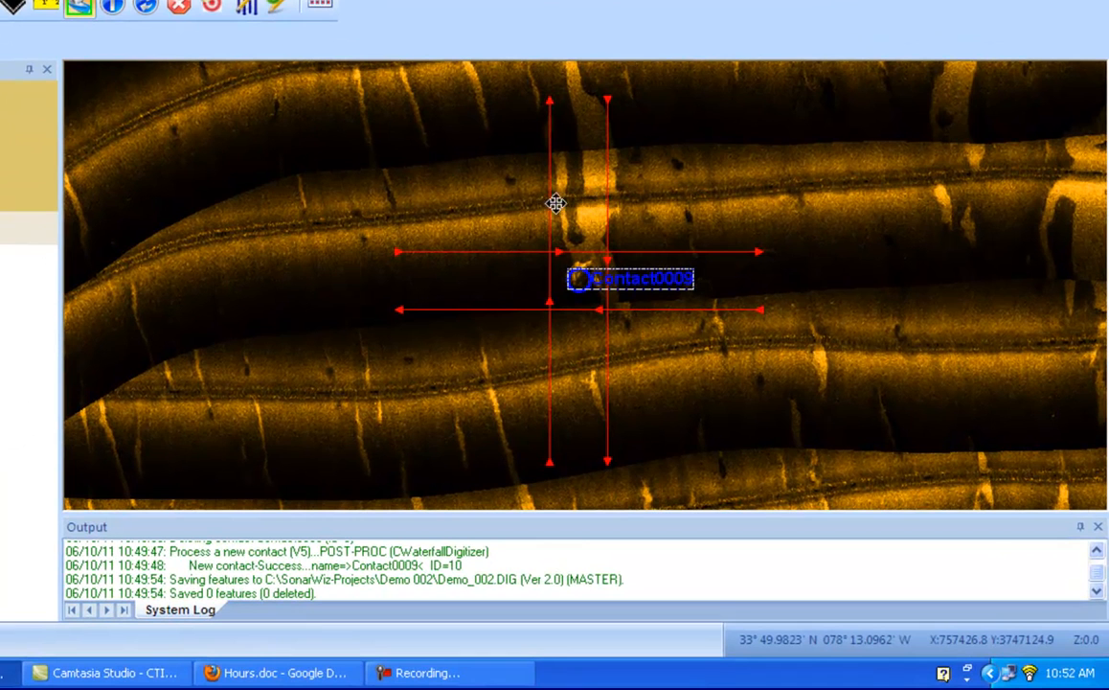
mouse_move(540, 200)
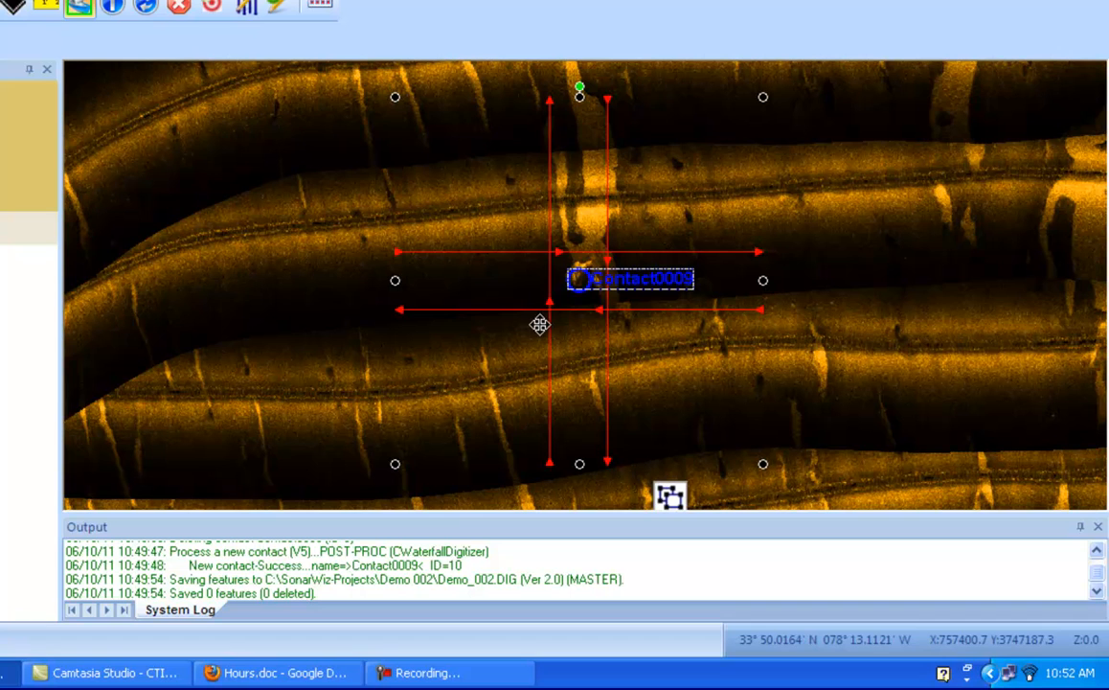
mouse_move(378, 126)
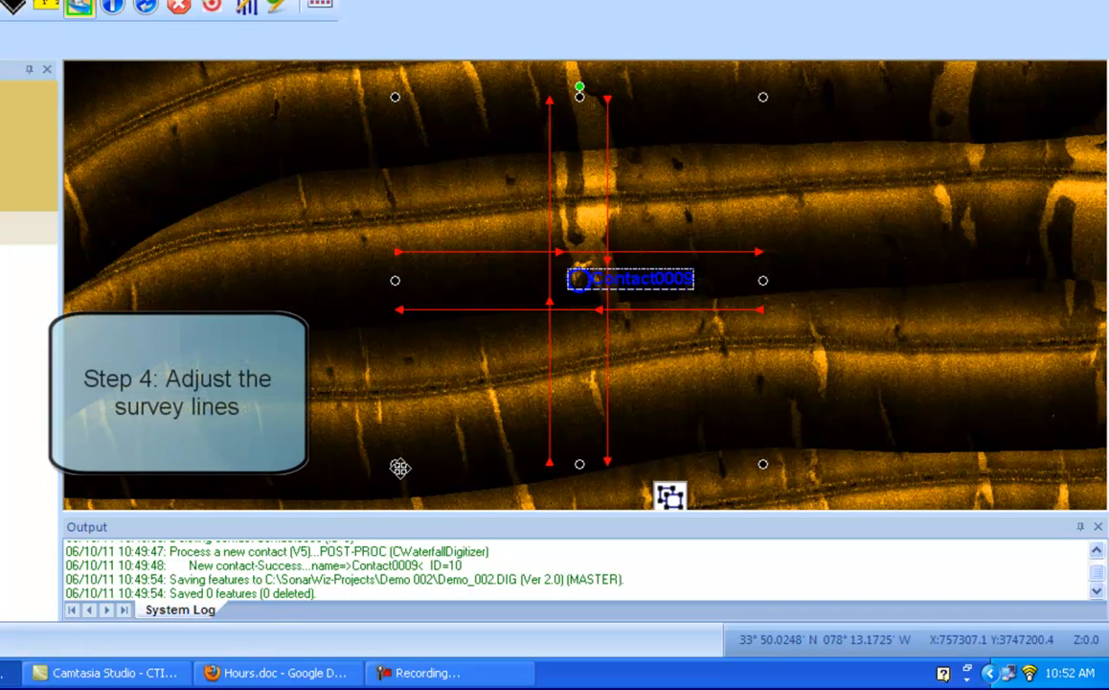
mouse_move(754, 185)
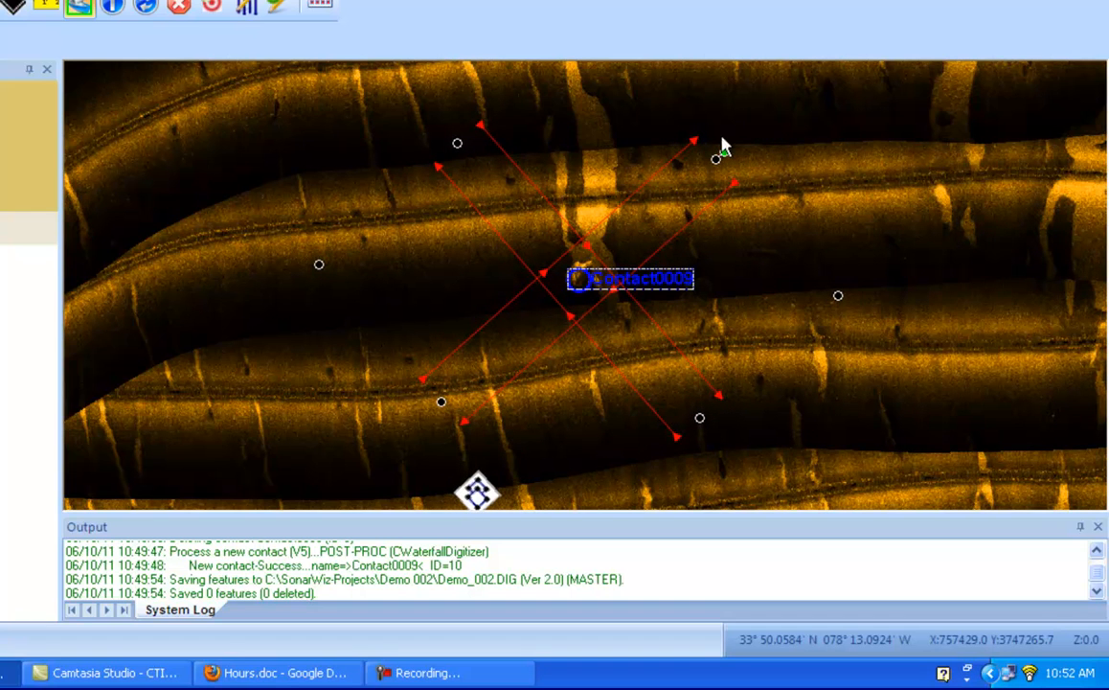
mouse_move(383, 91)
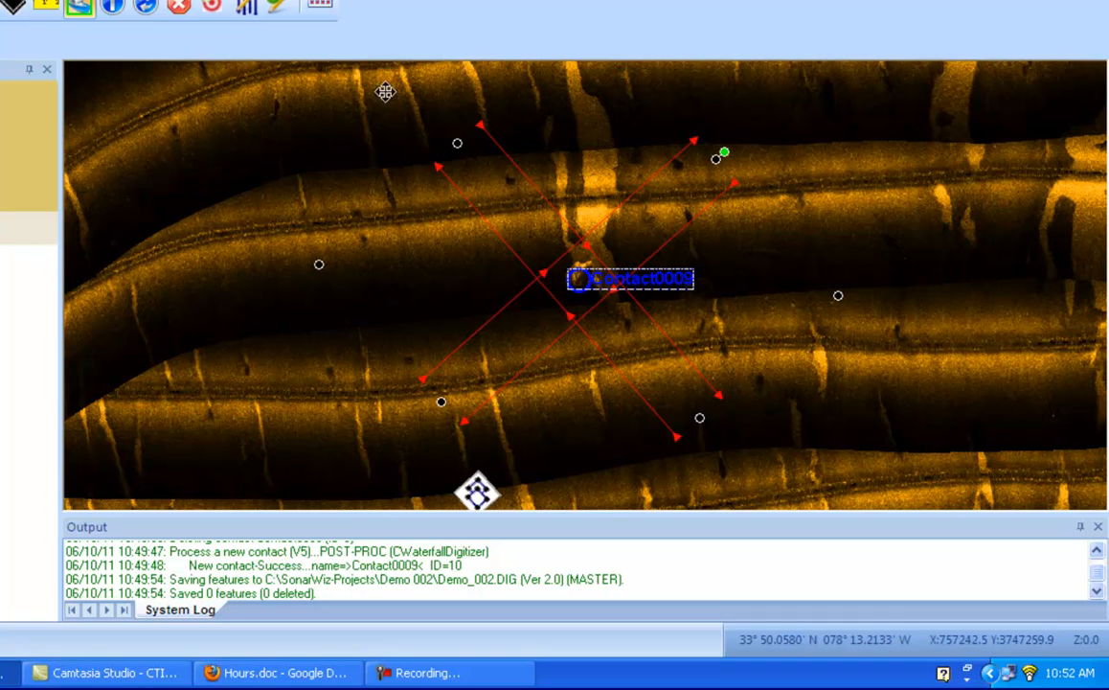
mouse_move(710, 330)
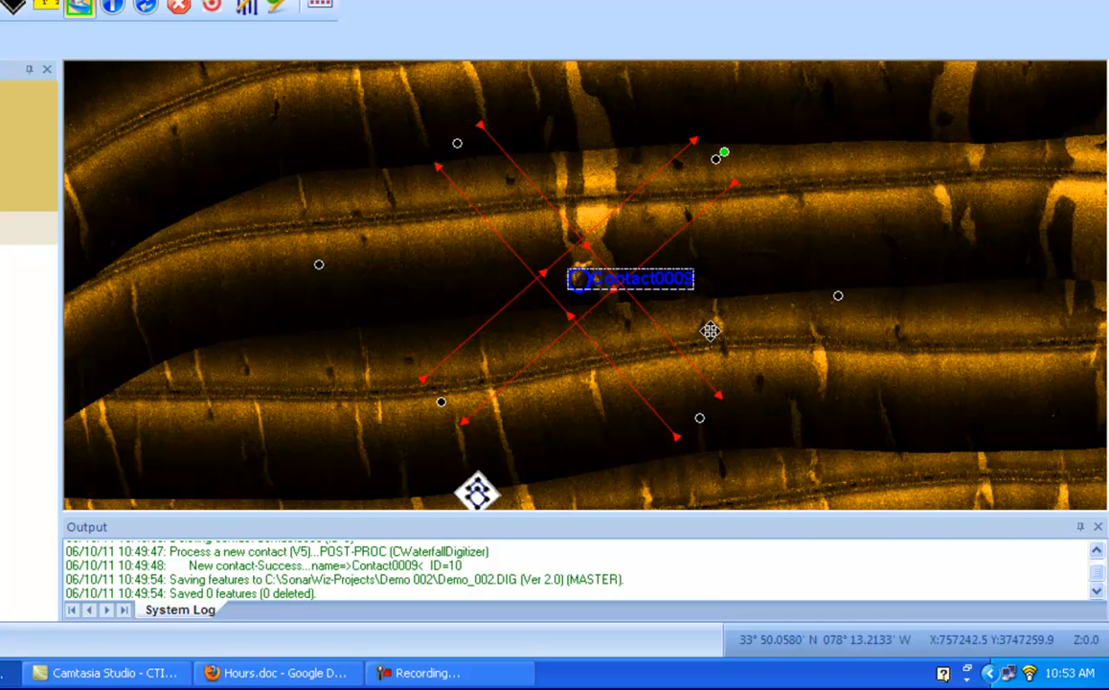
mouse_move(718, 348)
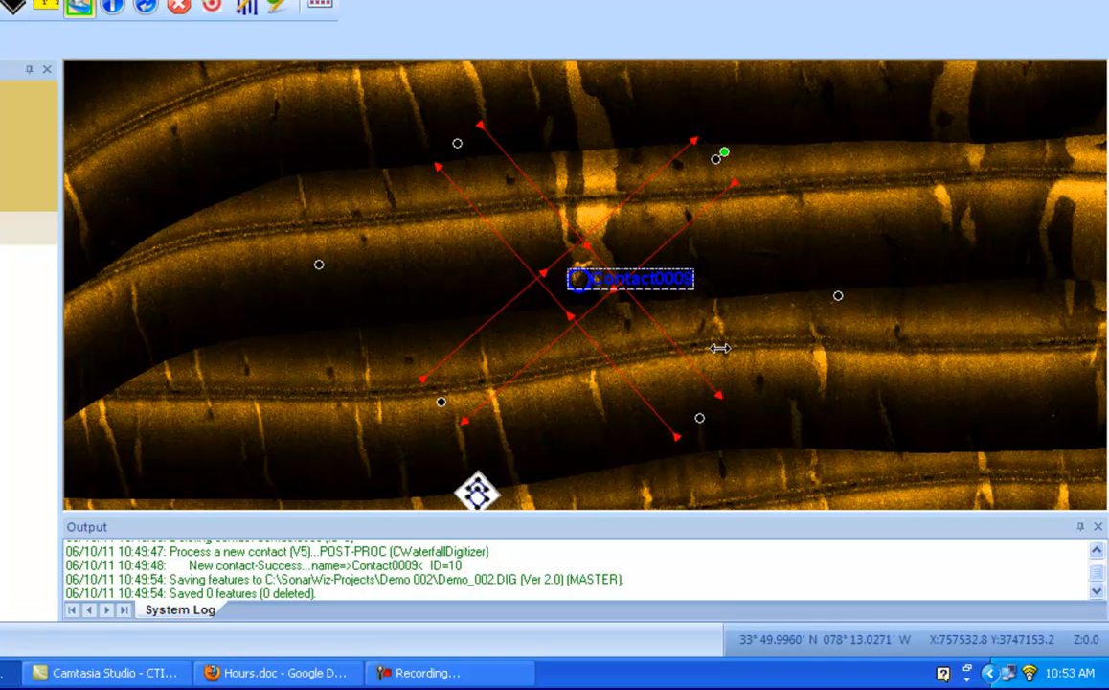
mouse_move(701, 419)
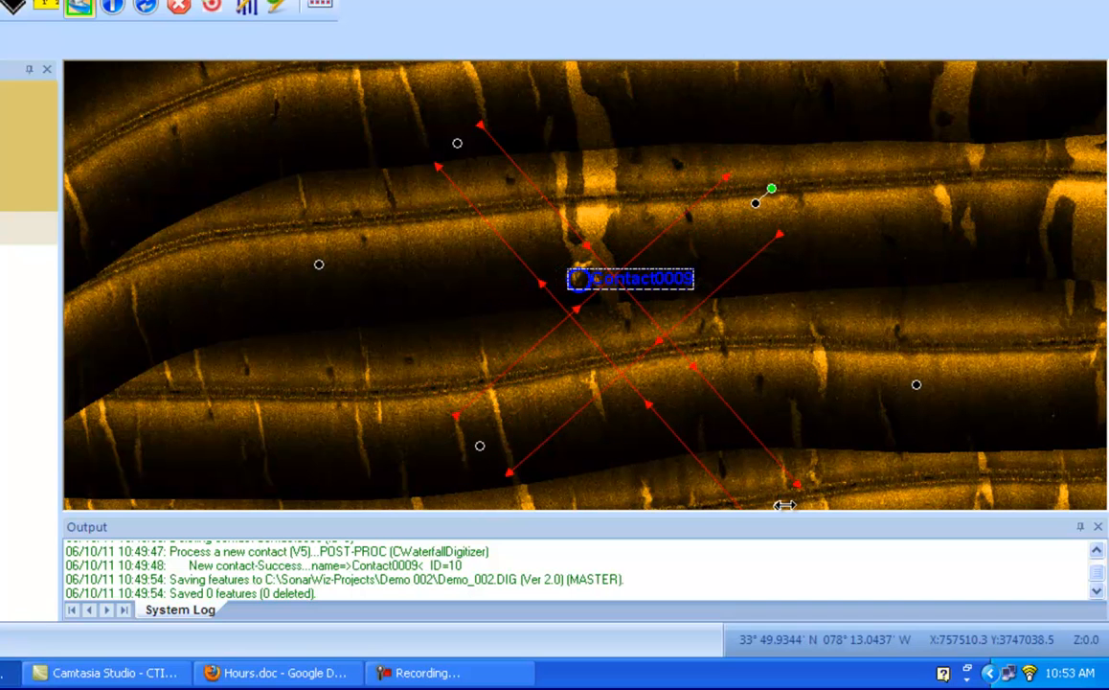
mouse_move(759, 464)
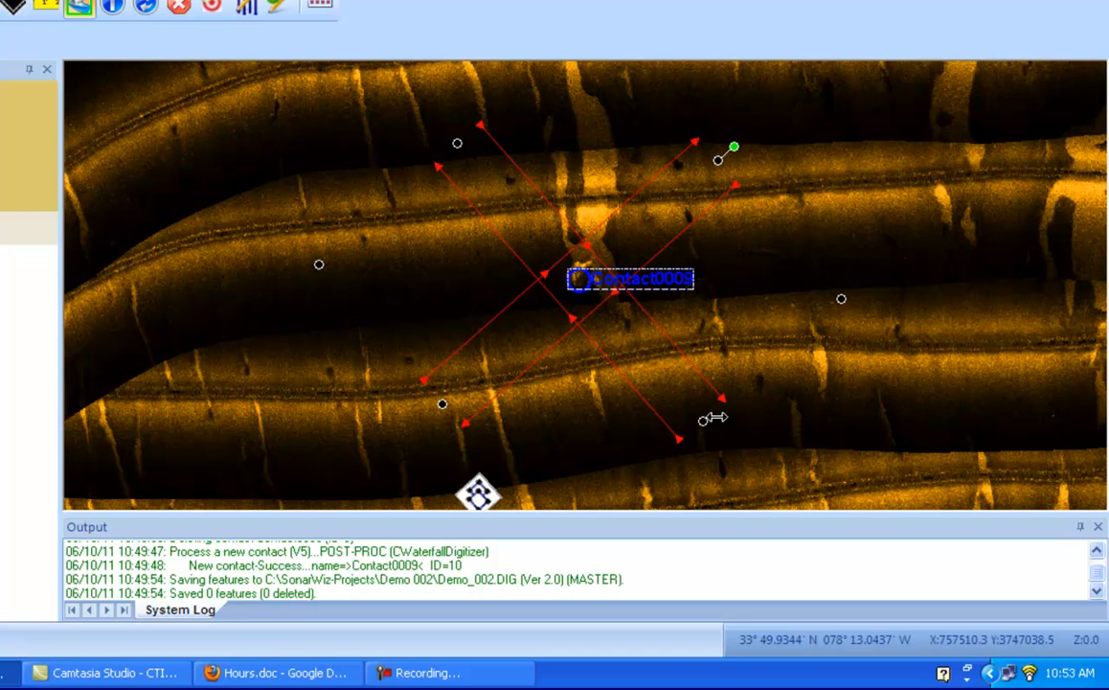
mouse_move(316, 265)
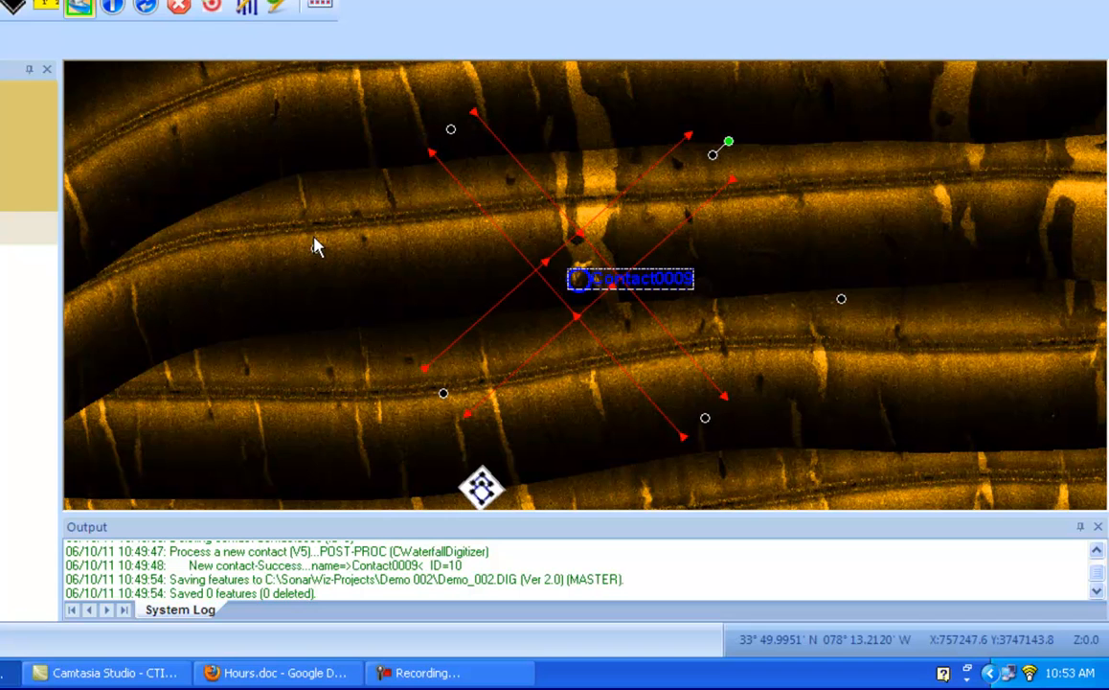
mouse_move(440, 466)
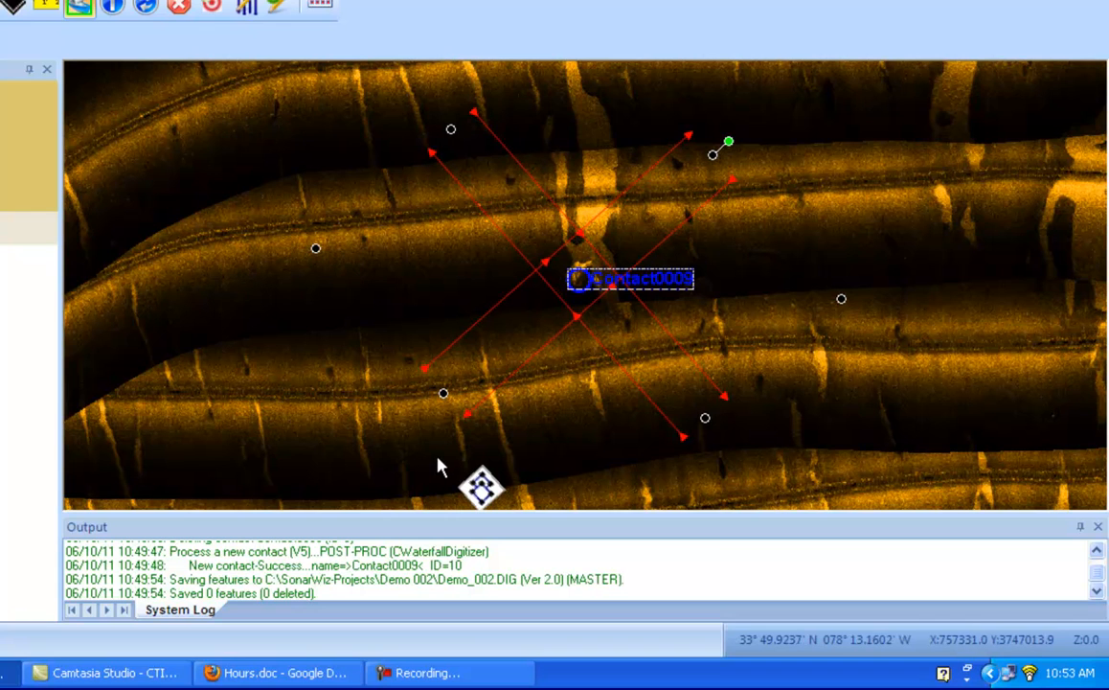
mouse_move(402, 511)
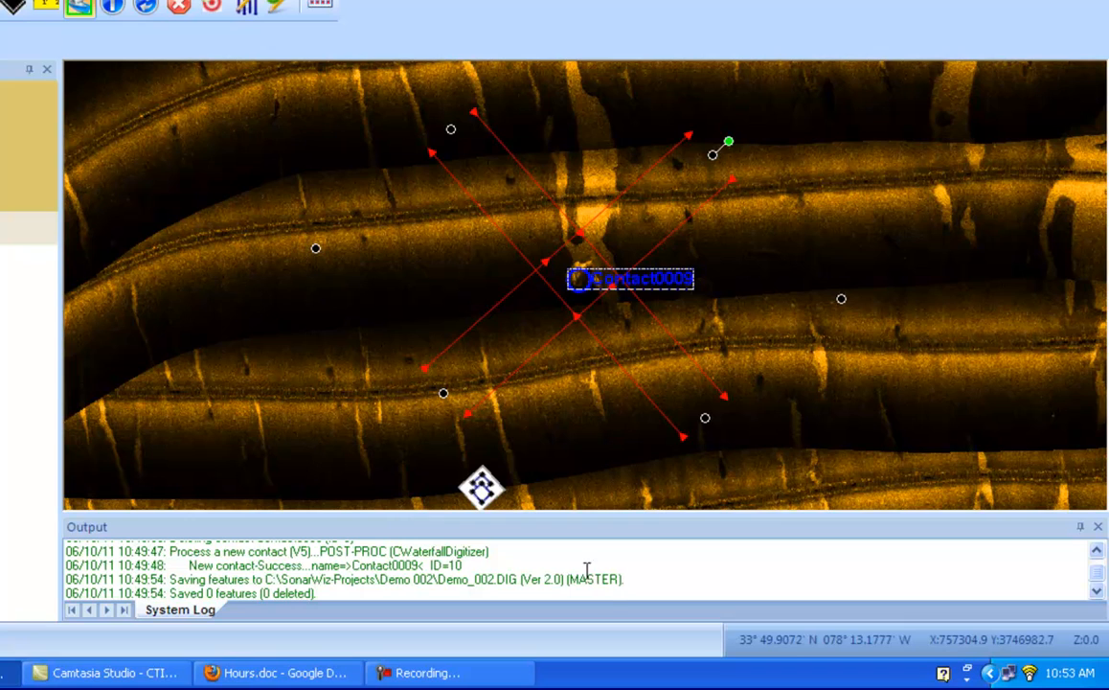
mouse_move(495, 505)
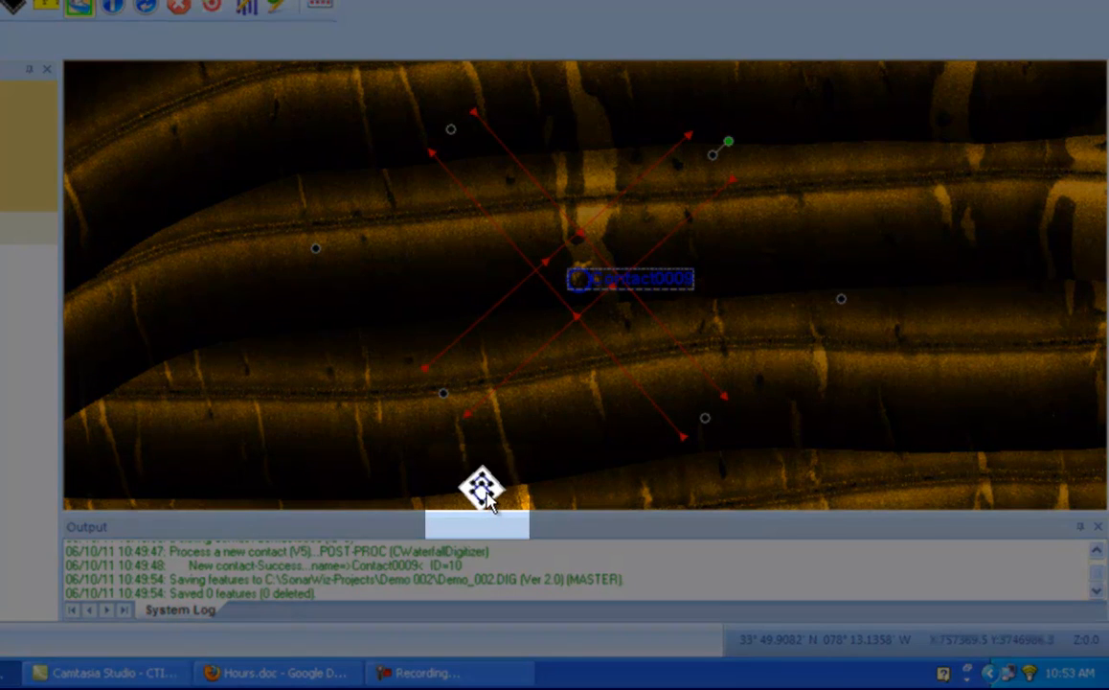
mouse_move(541, 458)
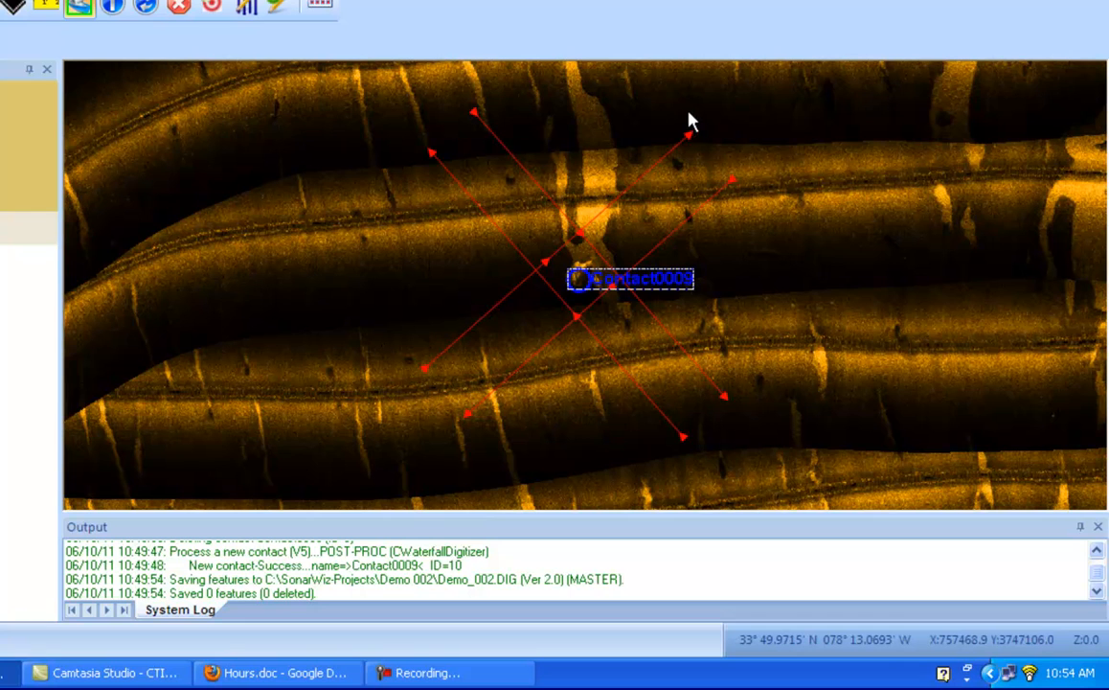
mouse_move(669, 266)
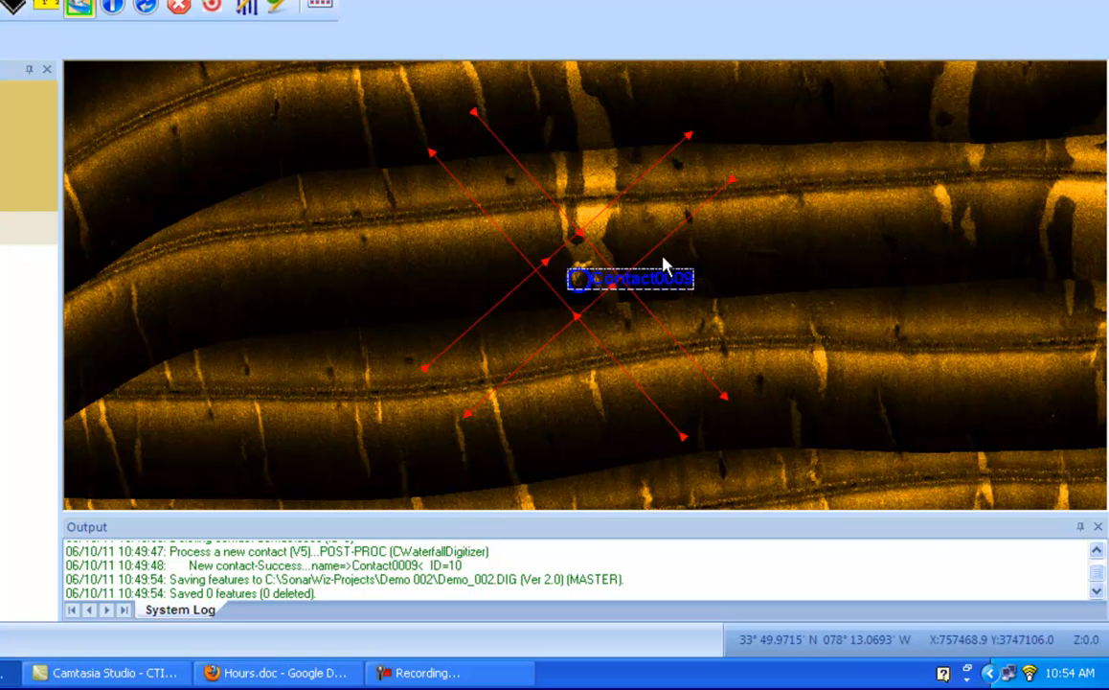
mouse_move(562, 259)
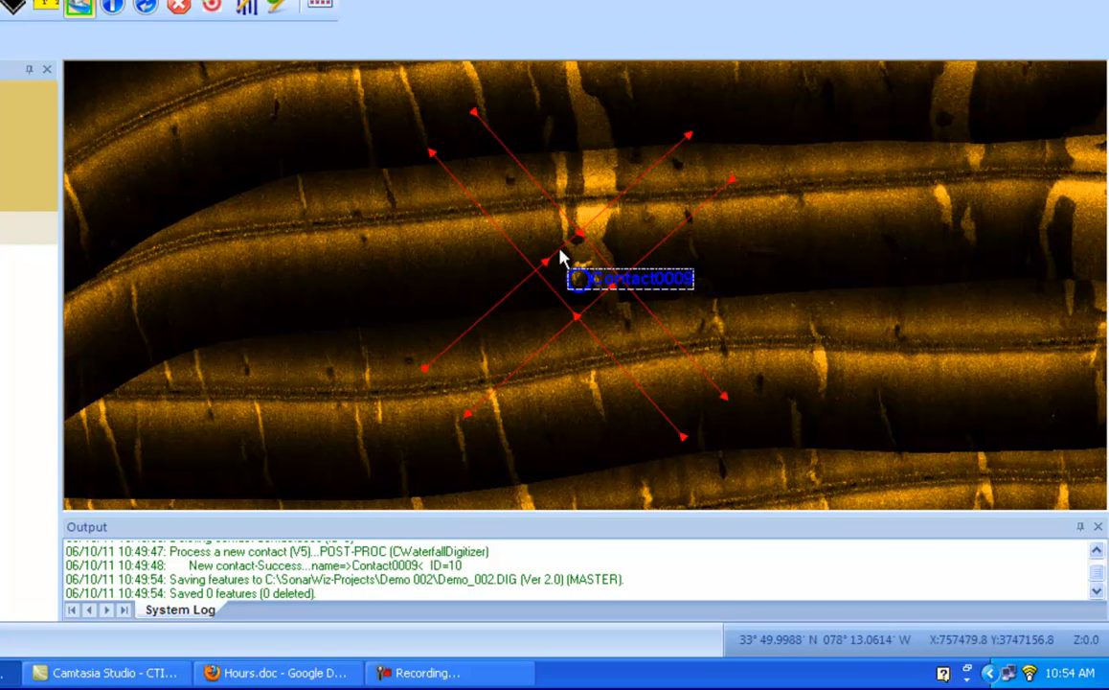
mouse_move(604, 247)
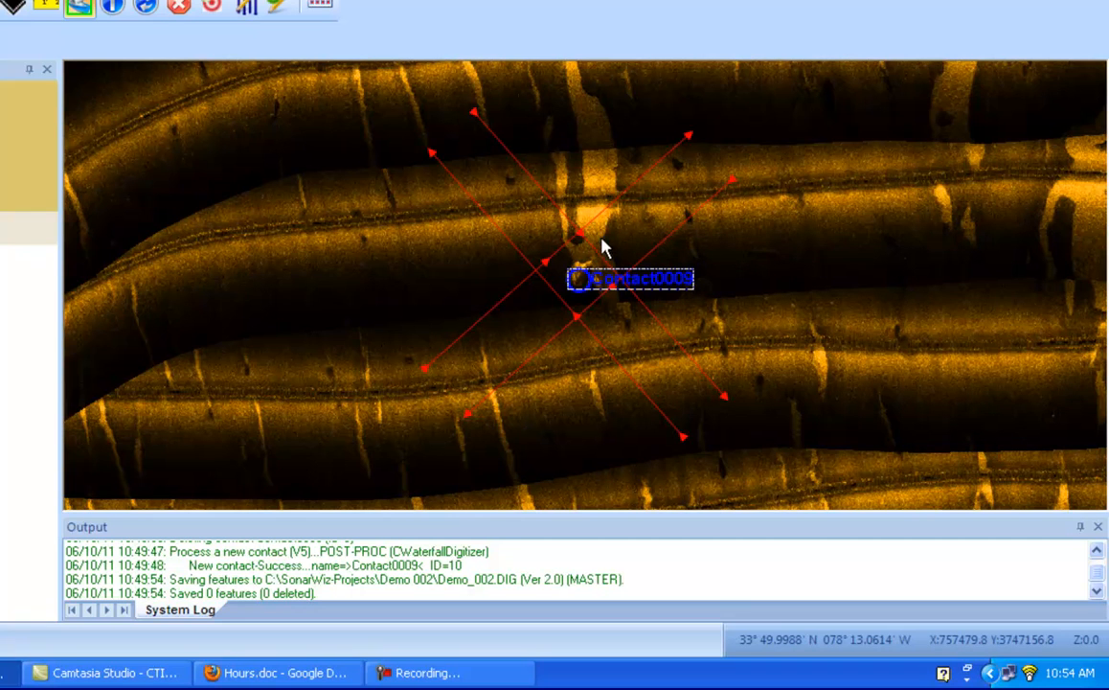
mouse_move(568, 239)
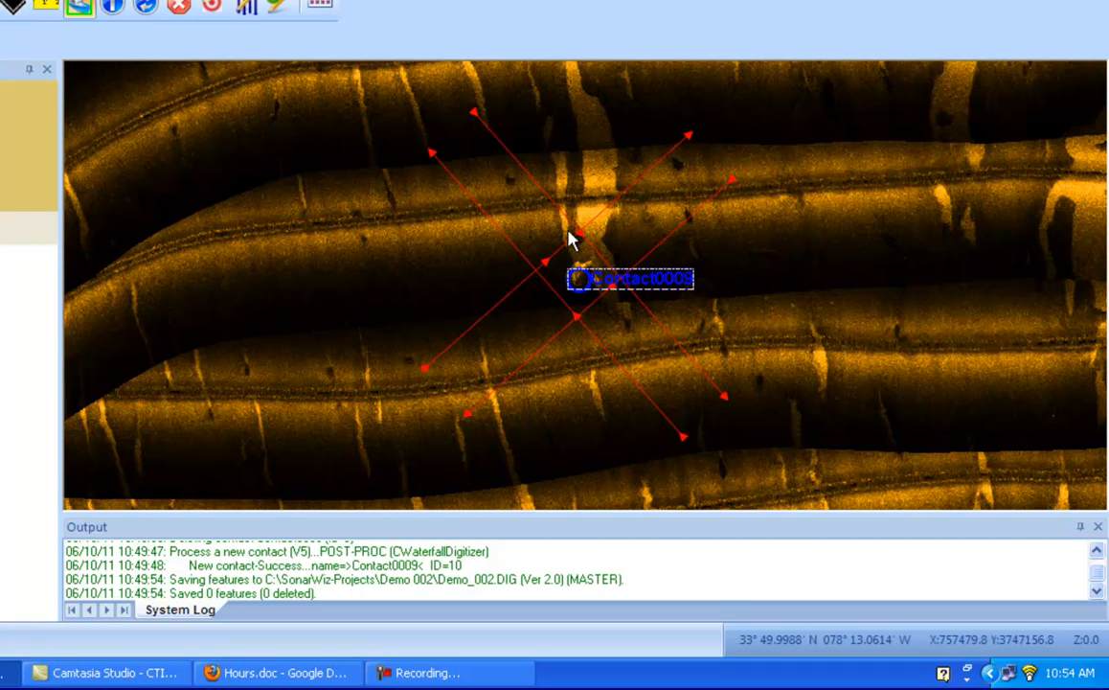
mouse_move(589, 178)
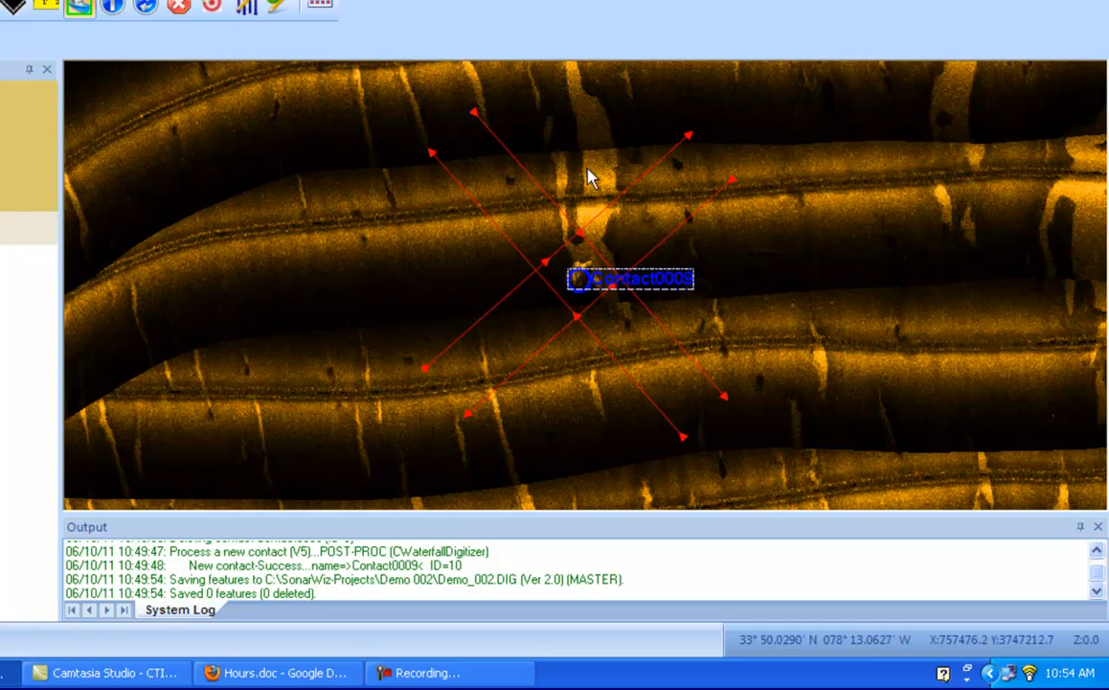
mouse_move(568, 239)
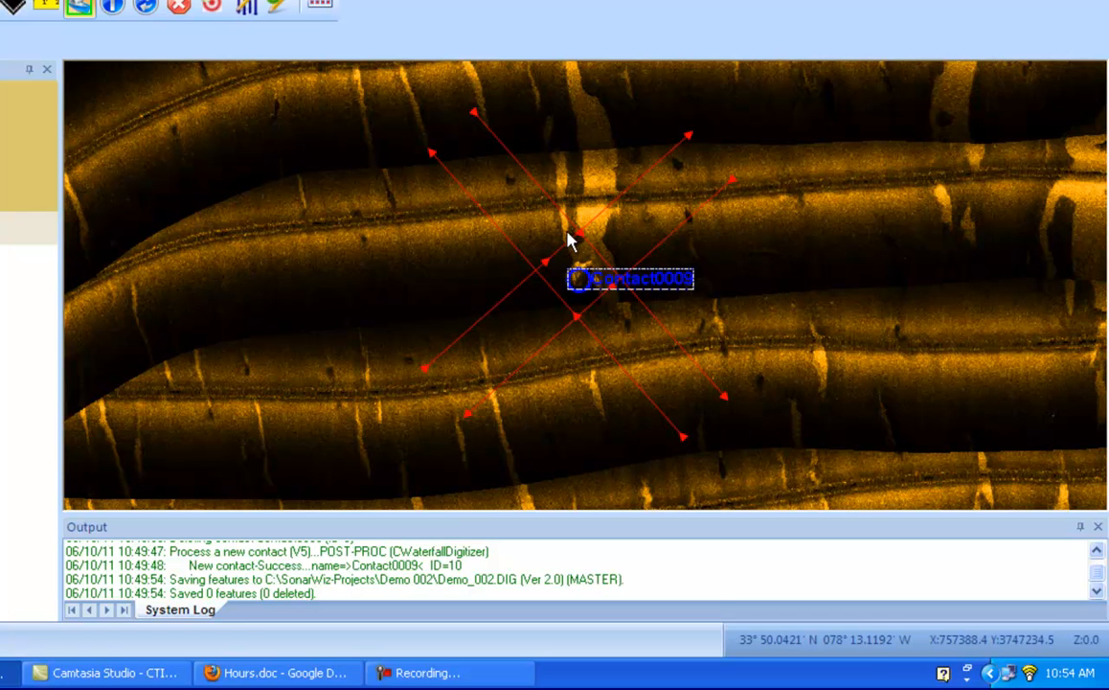
mouse_move(580, 206)
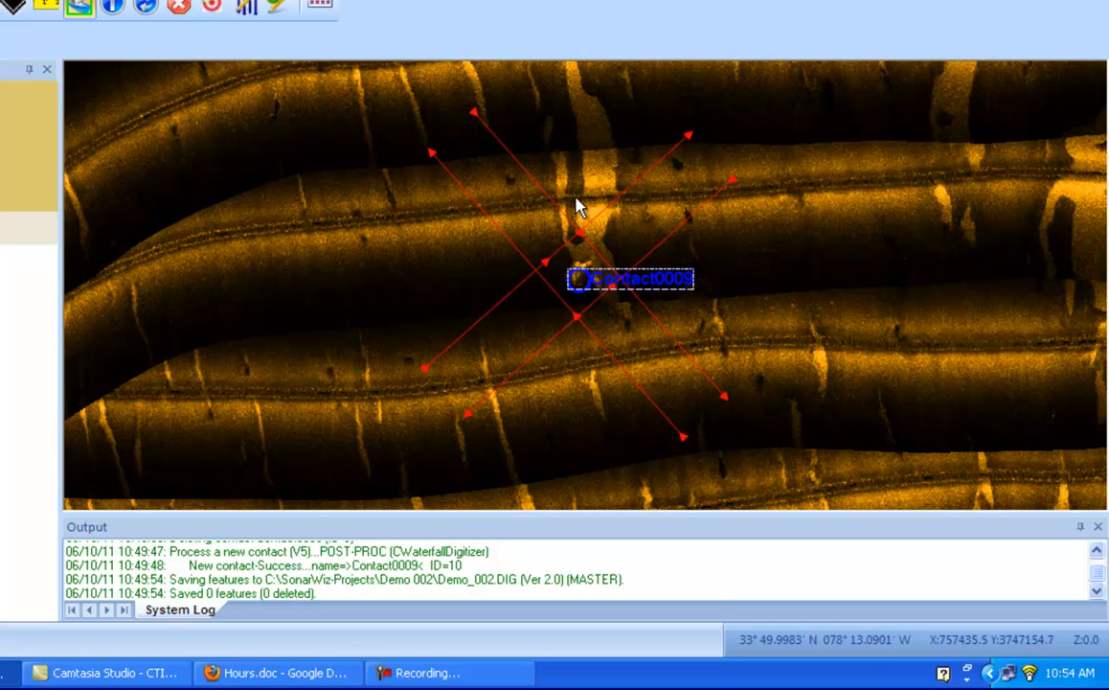
mouse_move(559, 221)
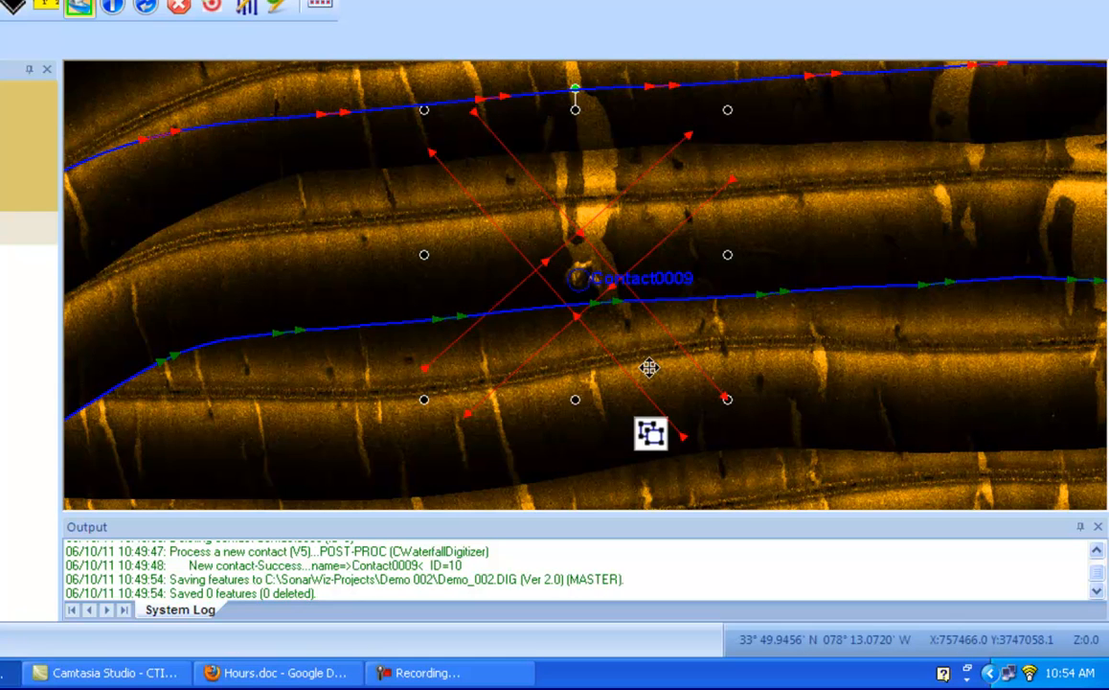
mouse_move(575, 152)
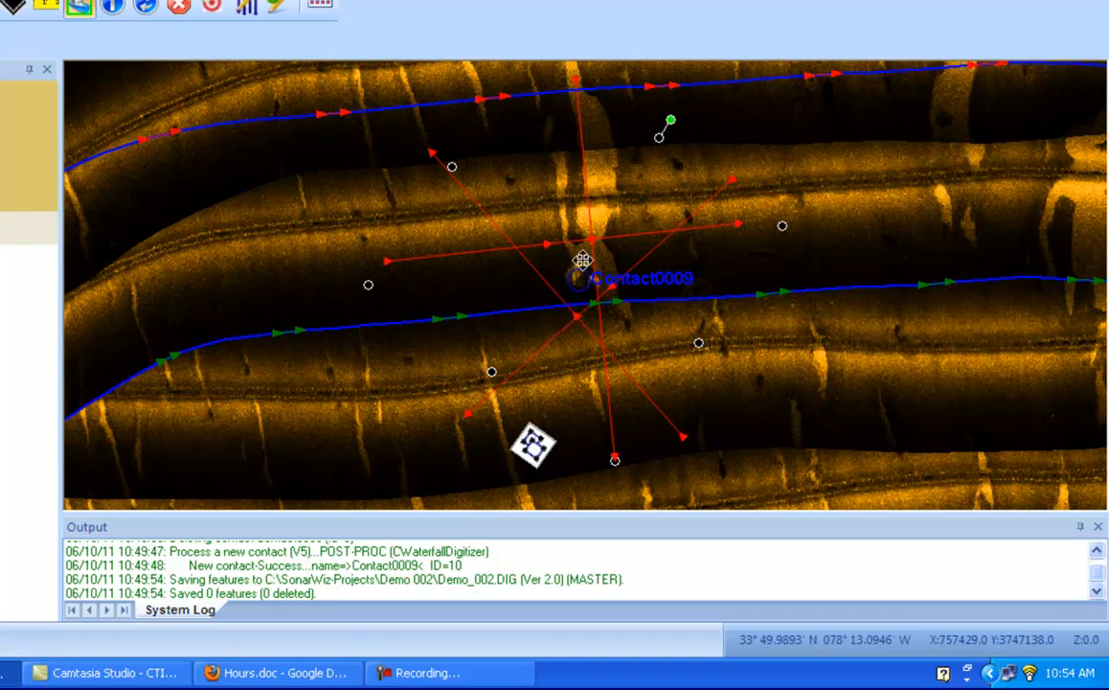
mouse_move(565, 292)
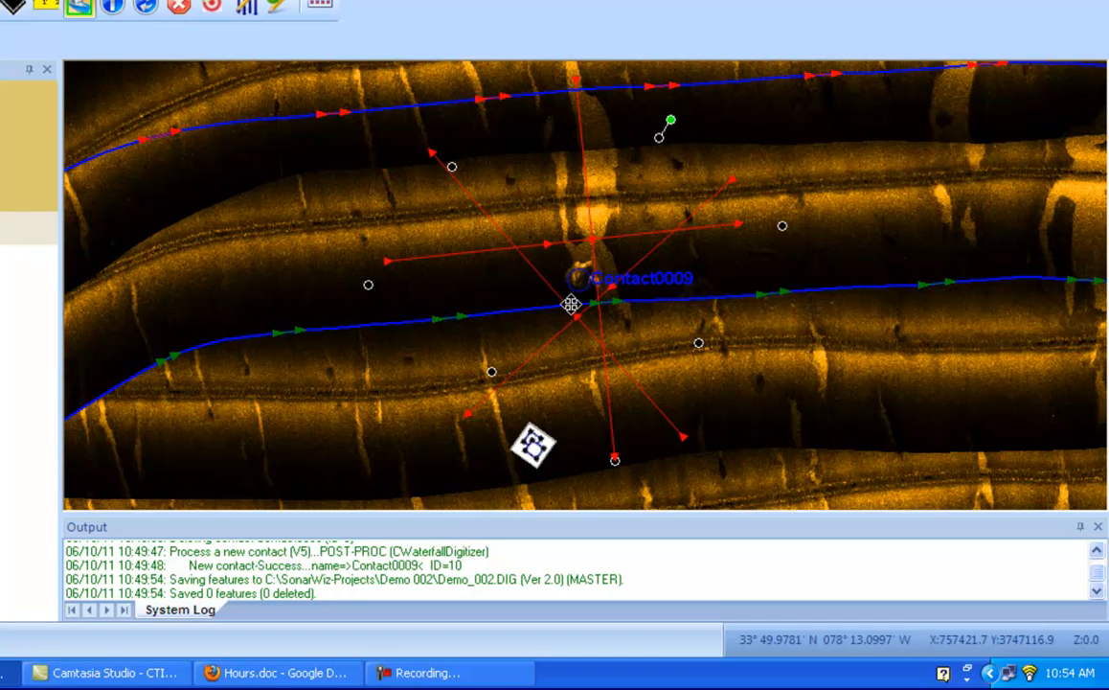
mouse_move(597, 238)
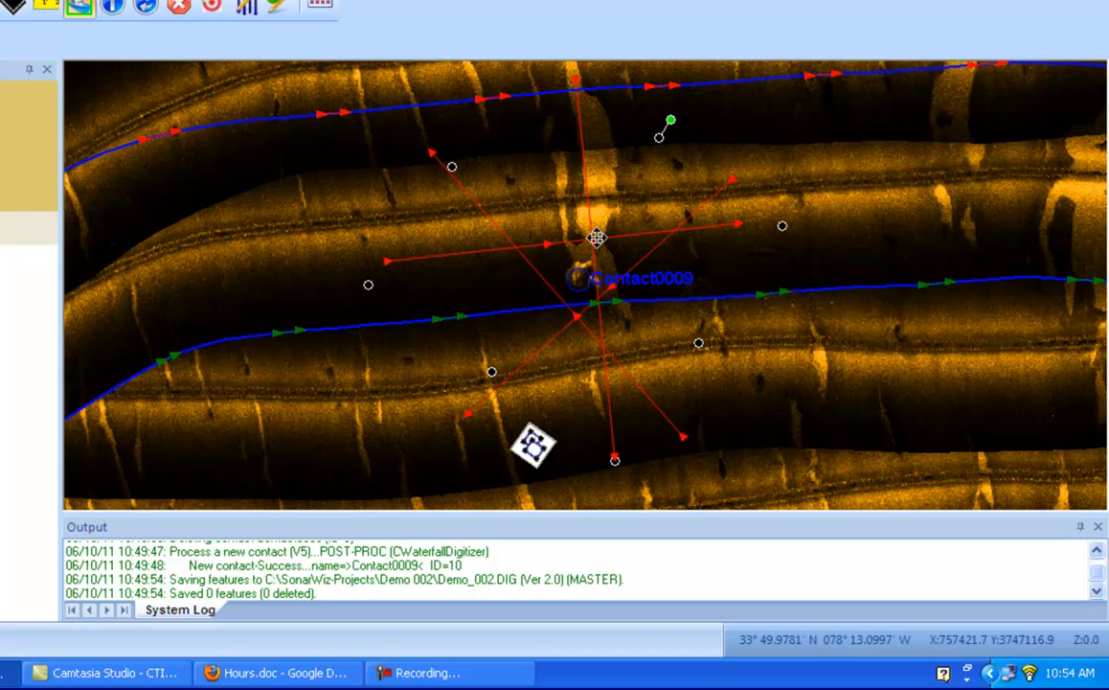
mouse_move(597, 244)
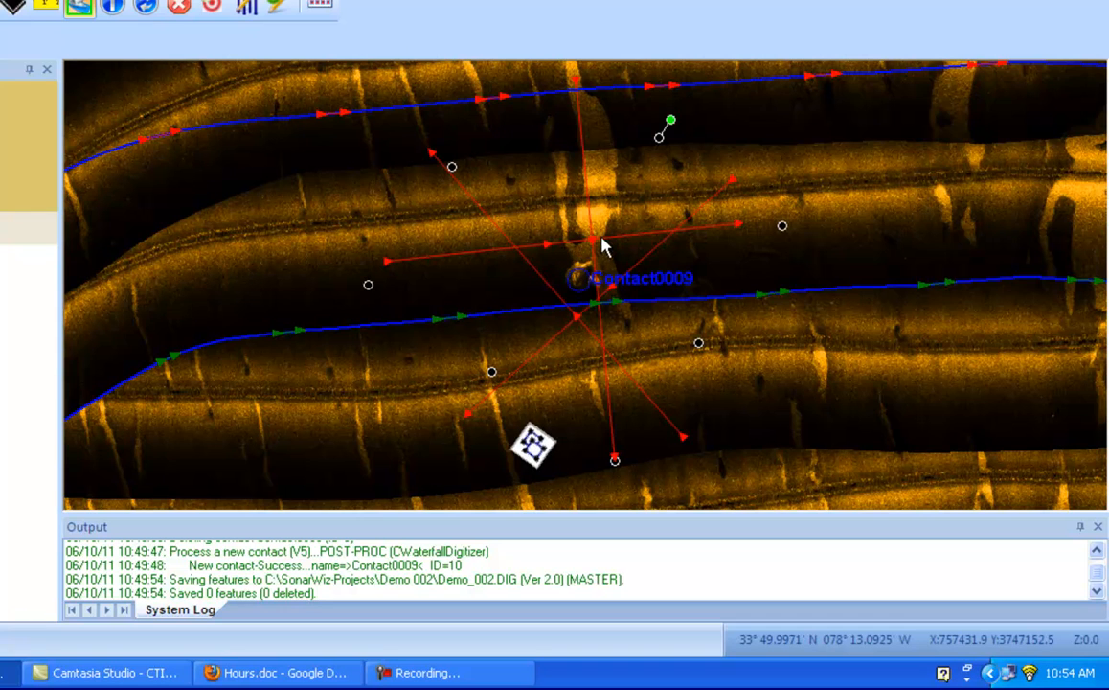
mouse_move(537, 455)
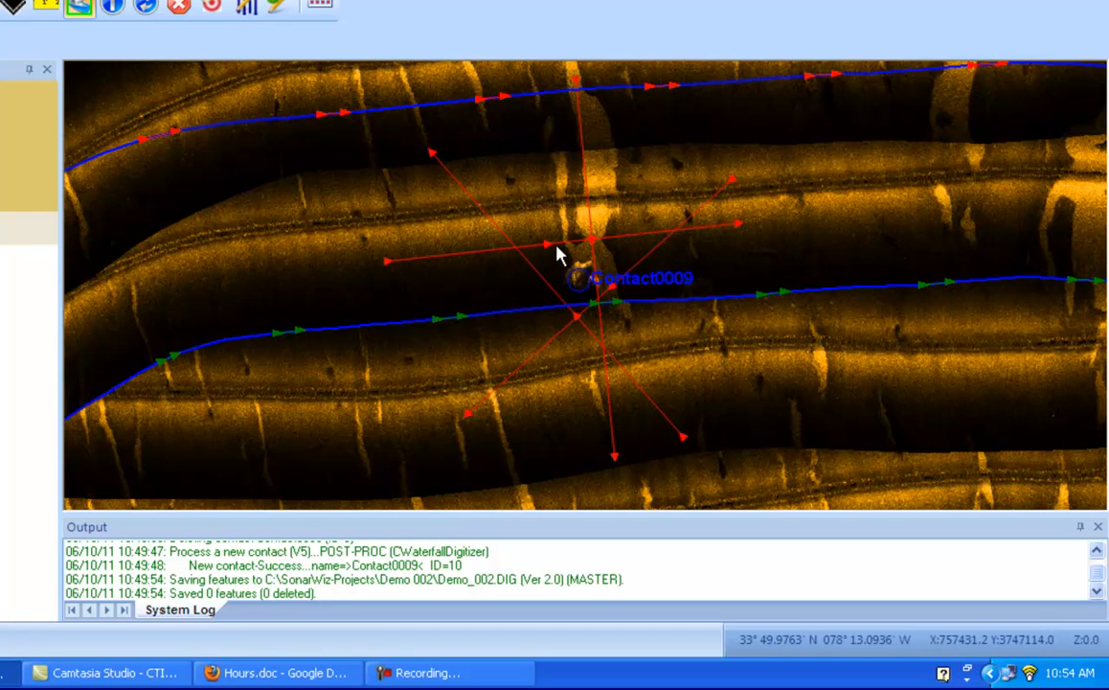
mouse_move(809, 355)
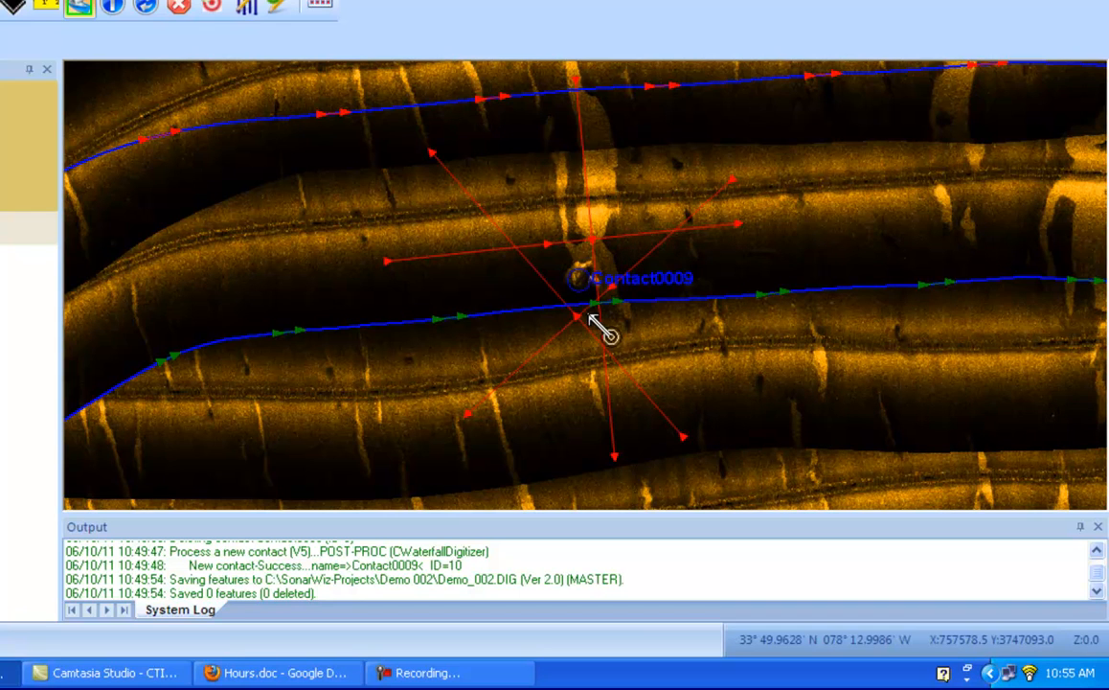
mouse_move(599, 273)
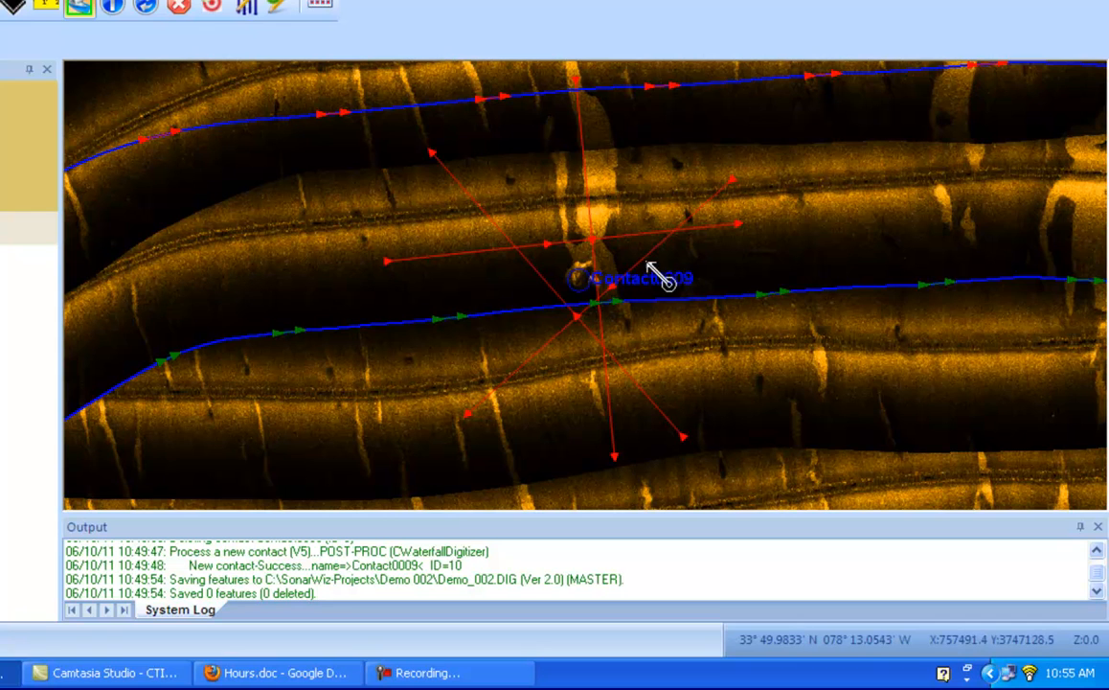
mouse_move(608, 297)
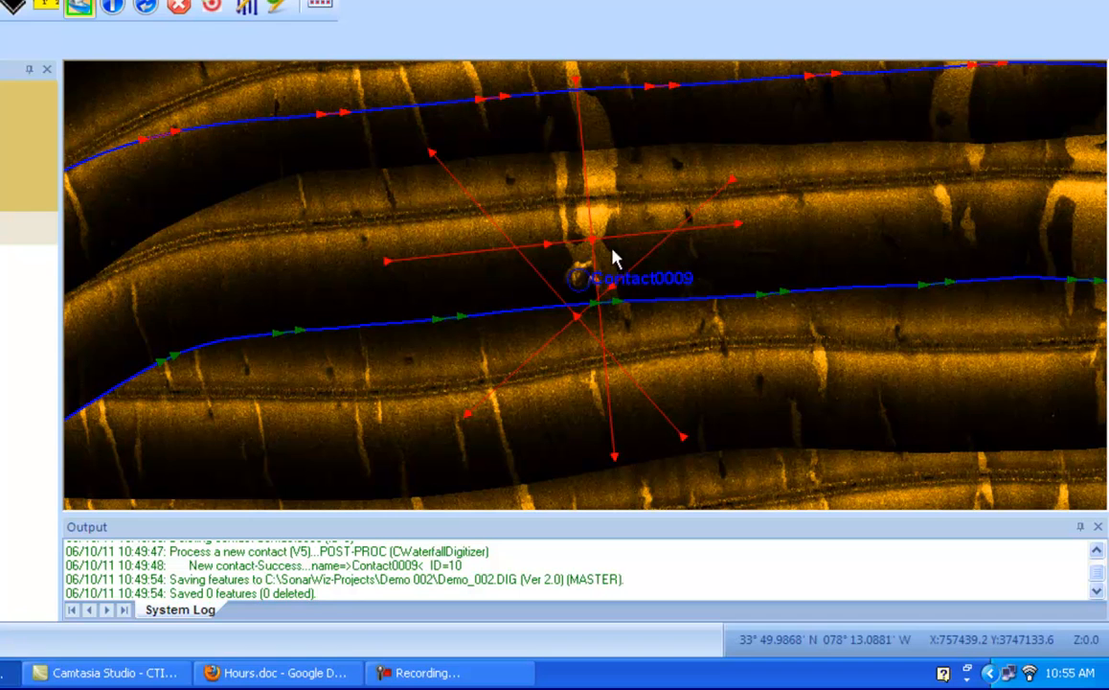
mouse_move(563, 227)
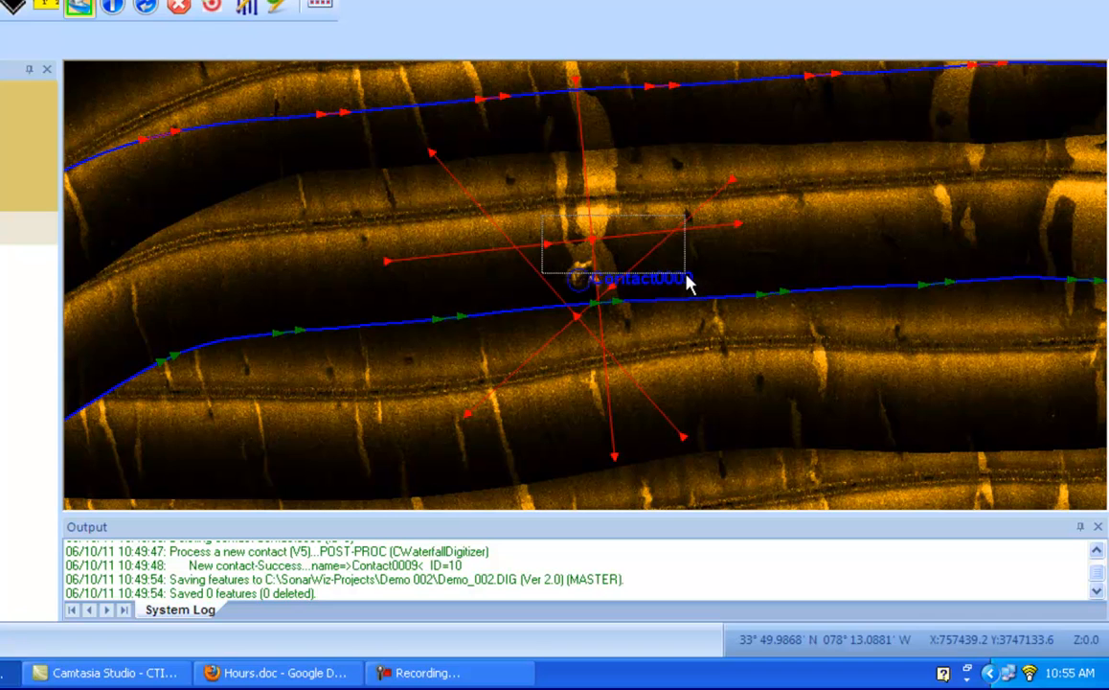
Select Contact0009's crossing survey lines on the mosaic.
click(591, 240)
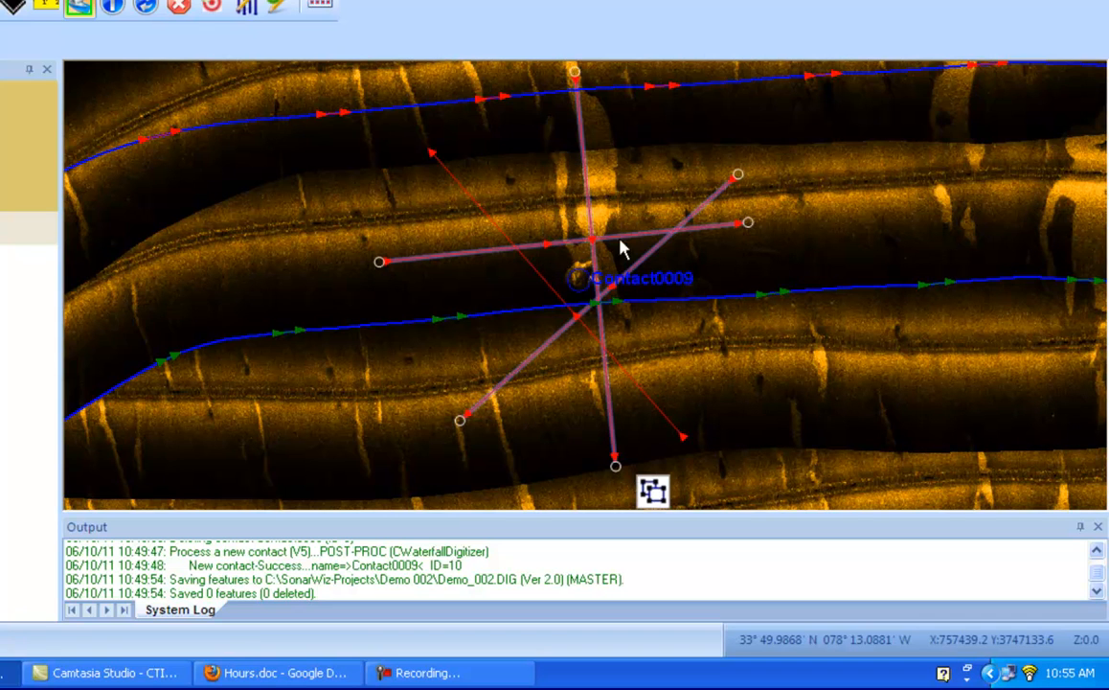
mouse_move(676, 429)
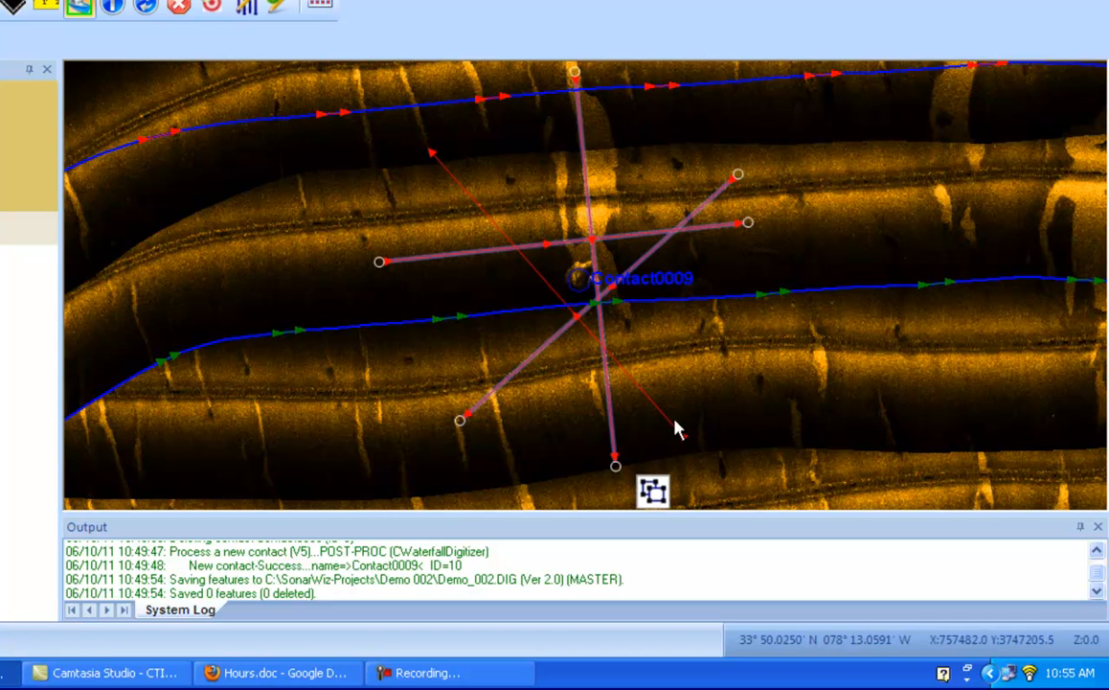
mouse_move(656, 503)
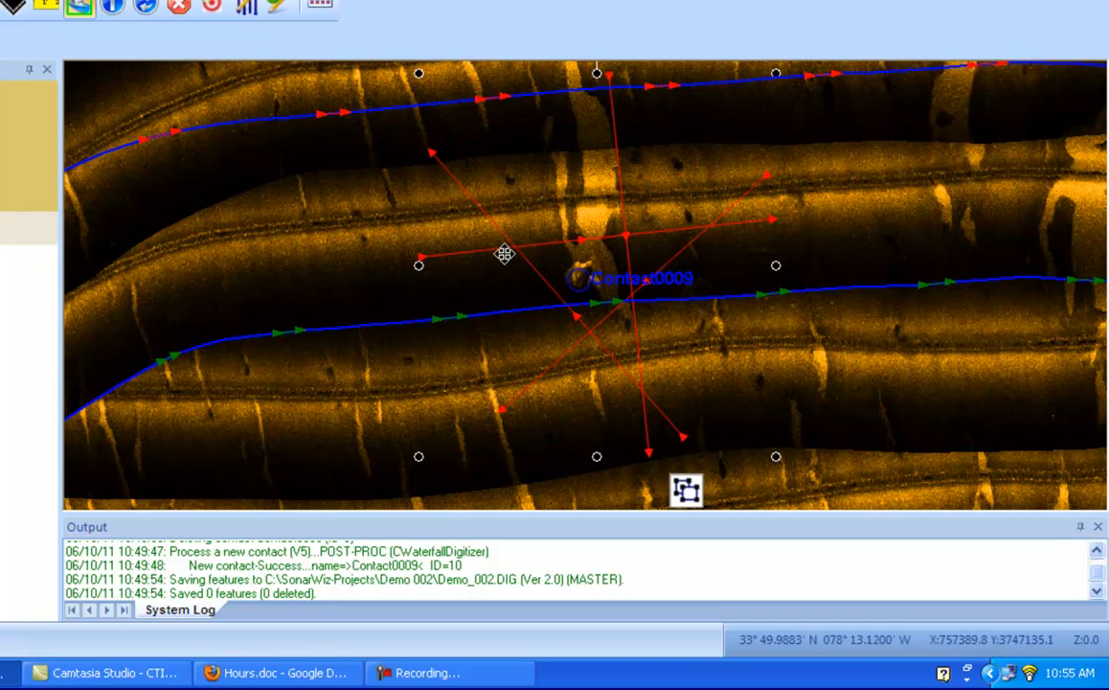
mouse_move(439, 228)
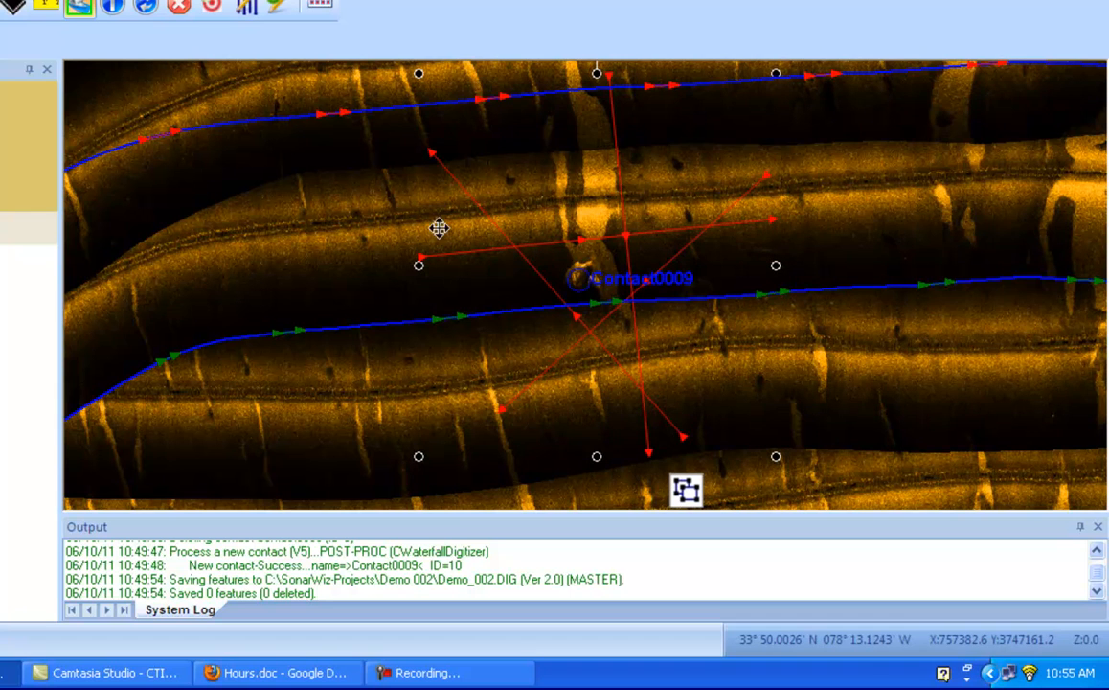
mouse_move(429, 185)
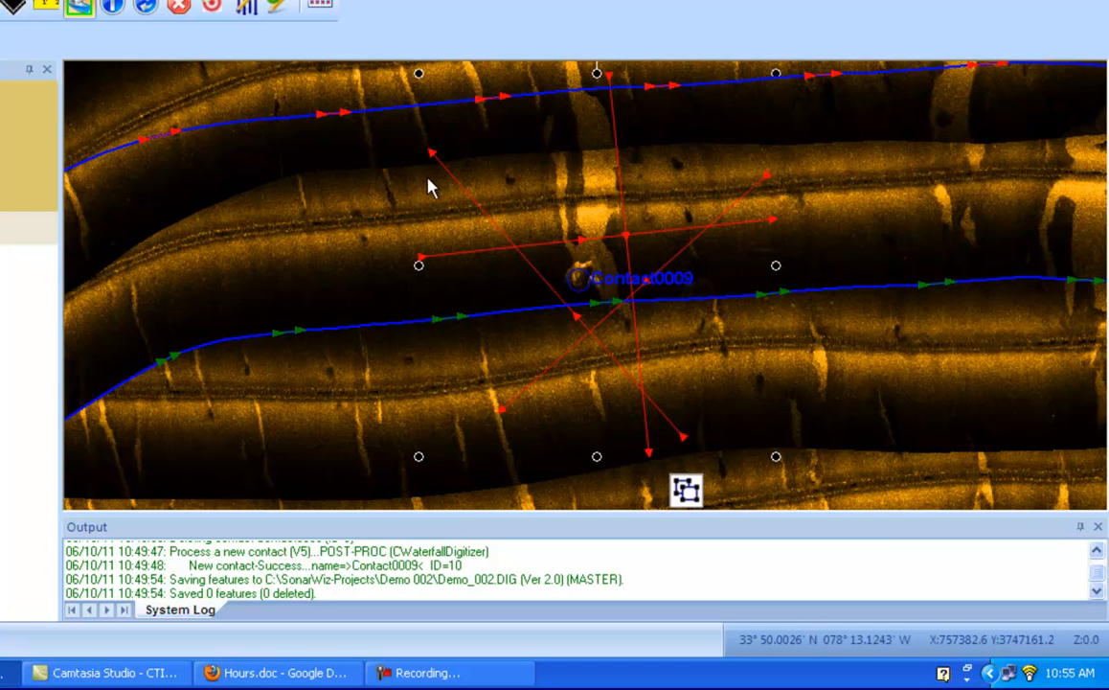
mouse_move(613, 106)
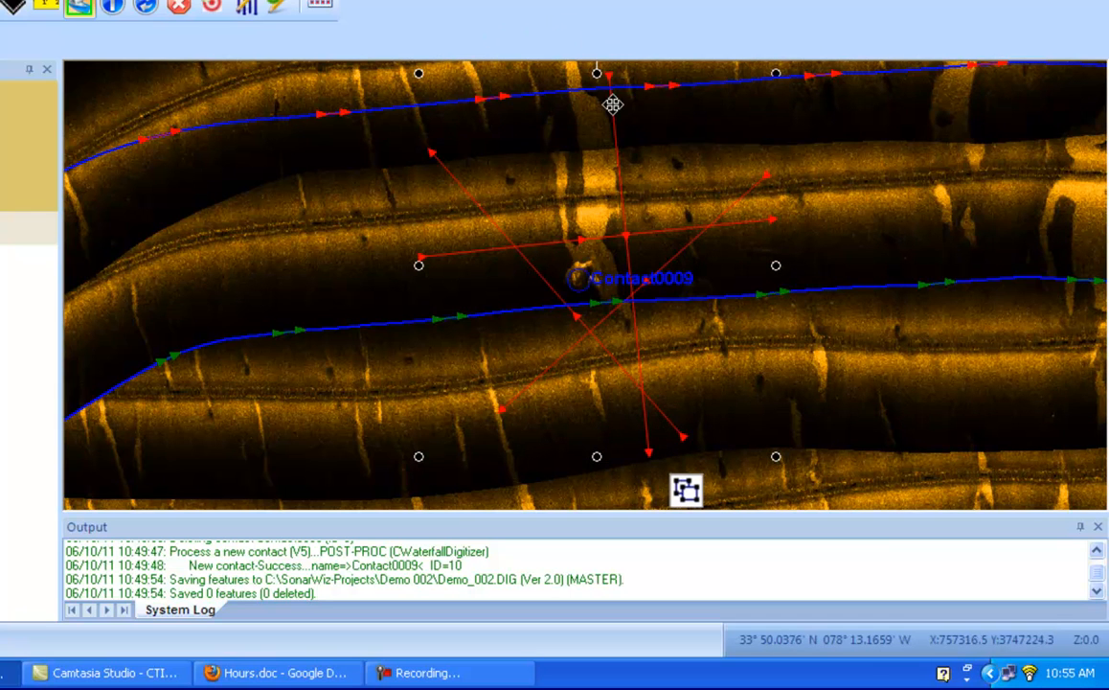
mouse_move(437, 367)
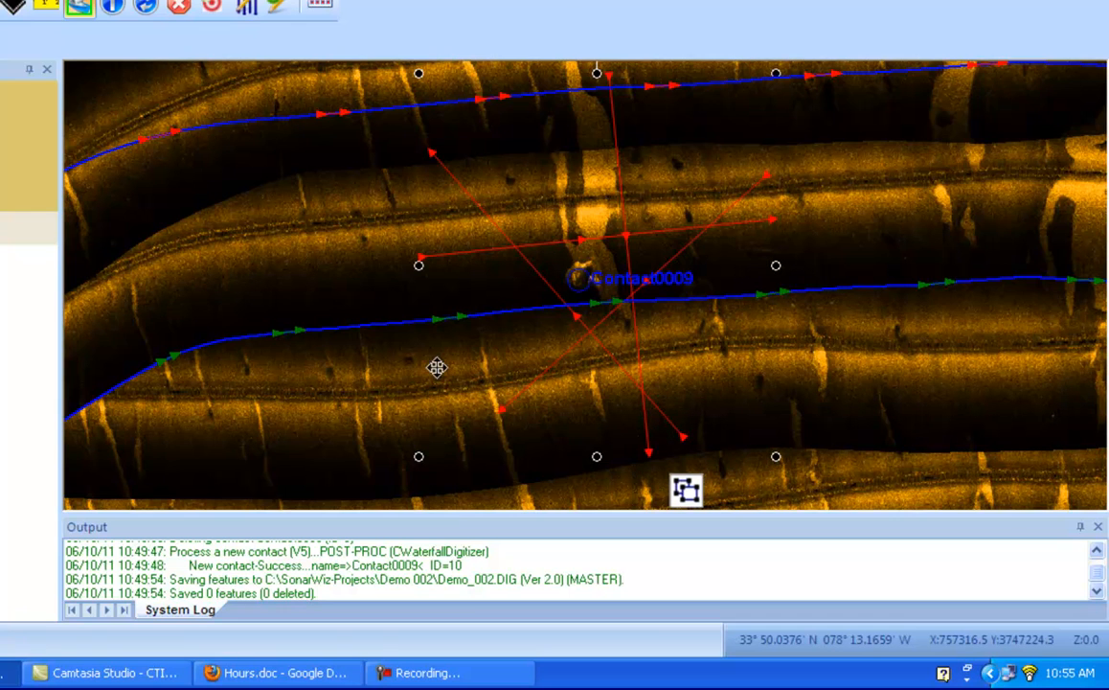
mouse_move(837, 141)
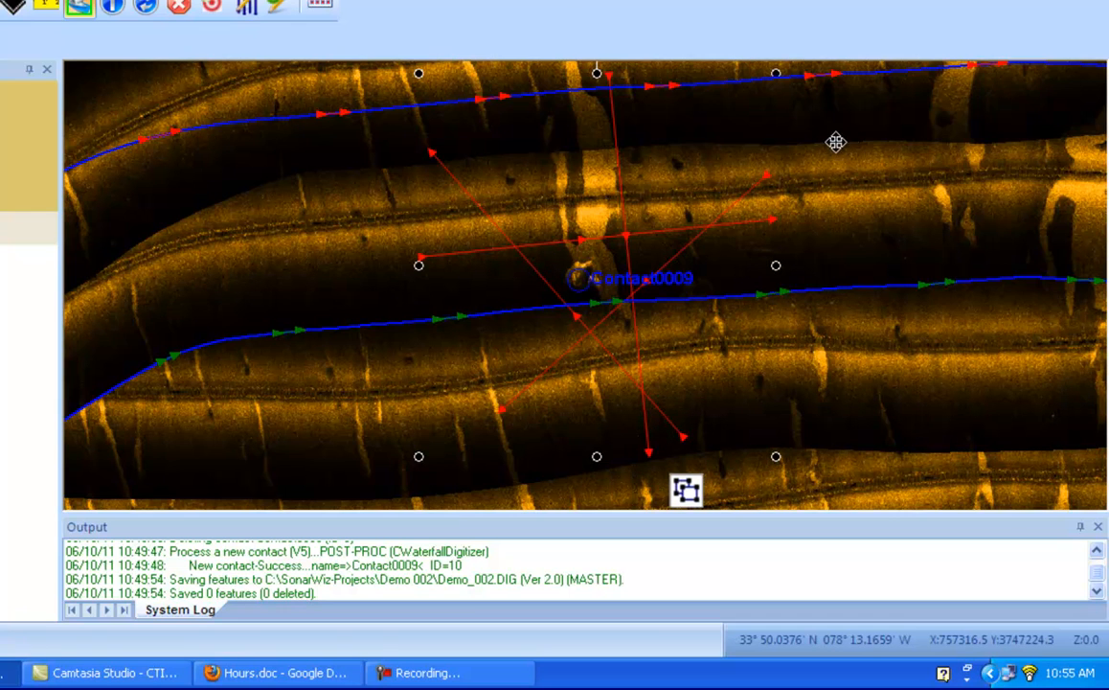
mouse_move(605, 354)
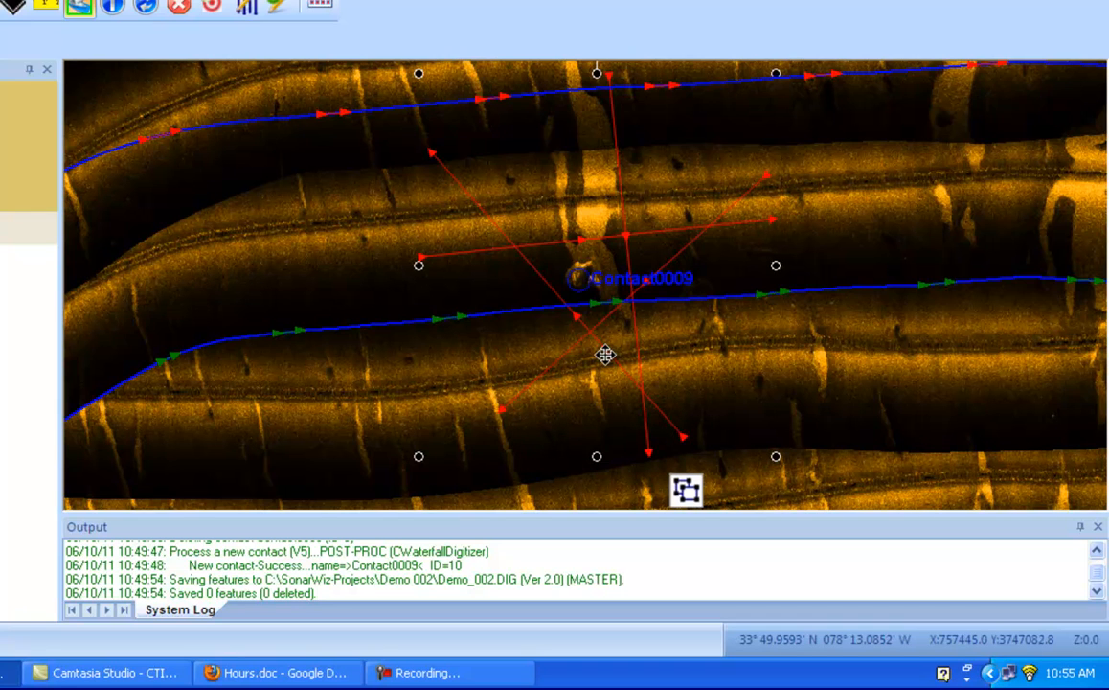
mouse_move(718, 349)
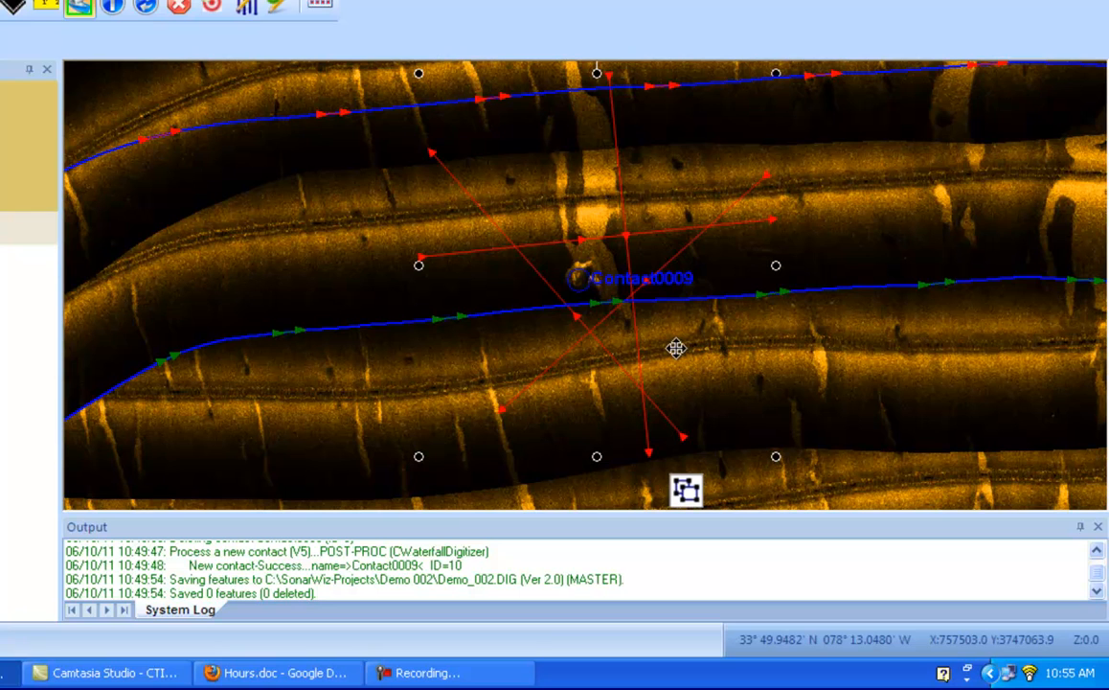
mouse_move(737, 548)
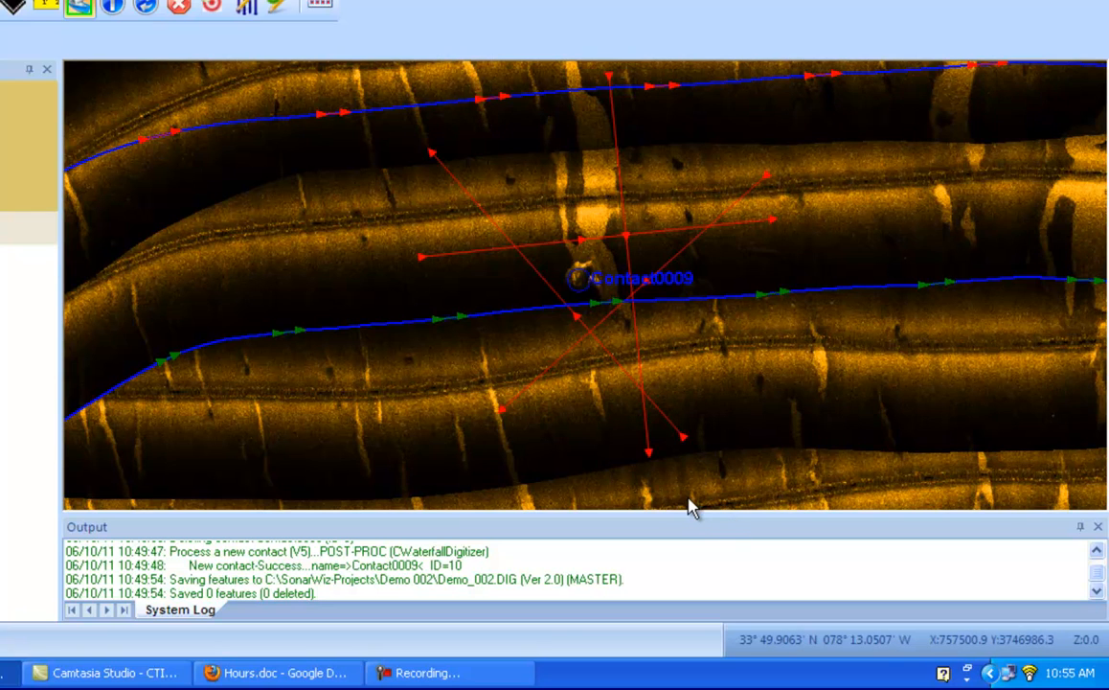
mouse_move(670, 346)
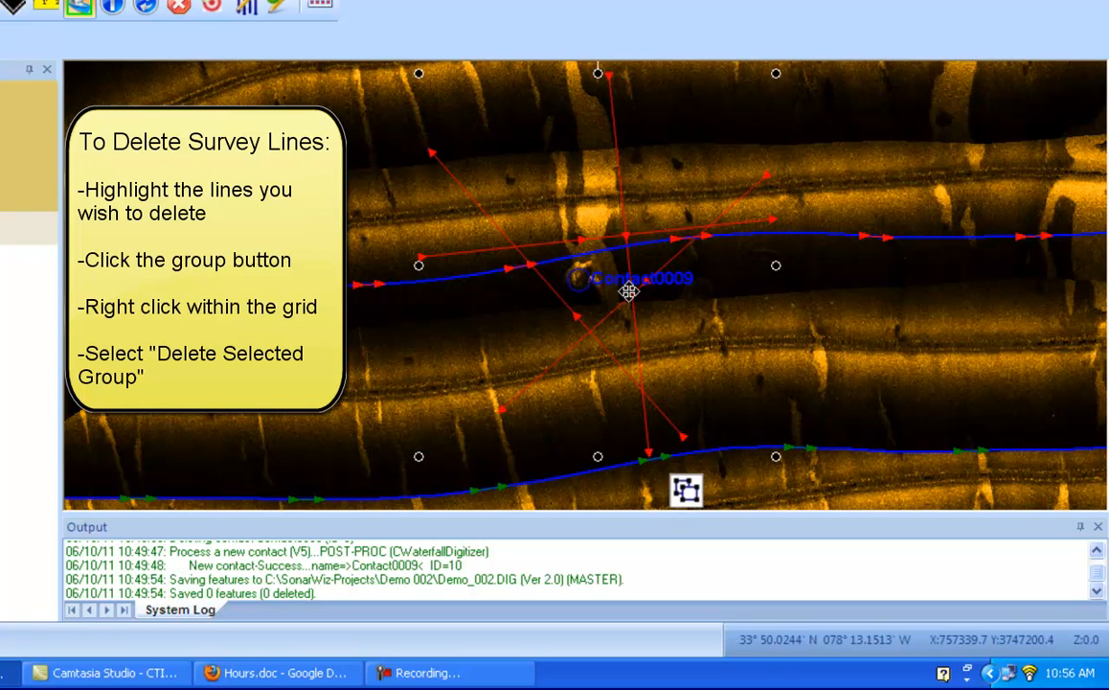
Delete the selected line group, then bring up Contact0009's actions again.
right_click(629, 291)
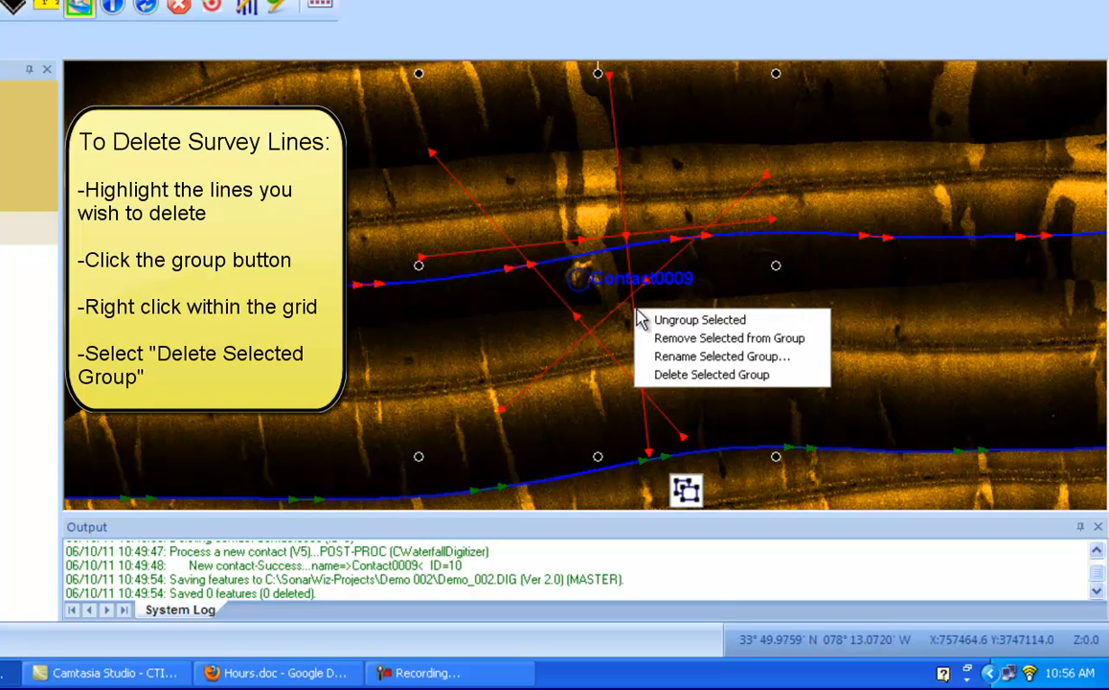
mouse_move(711, 374)
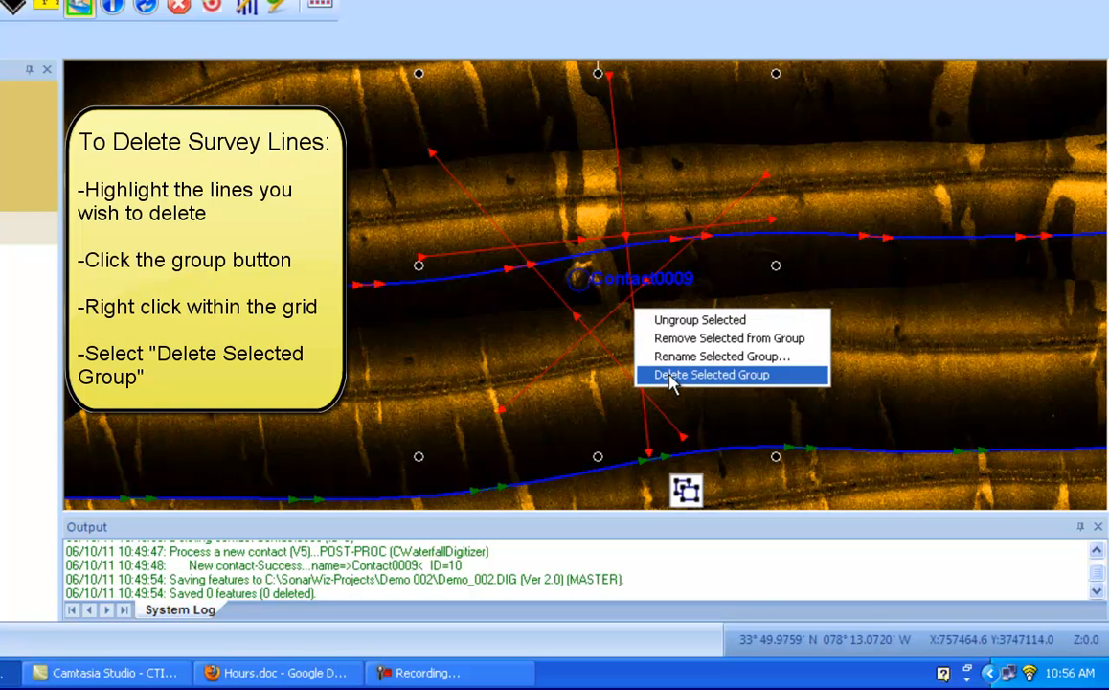
click(709, 374)
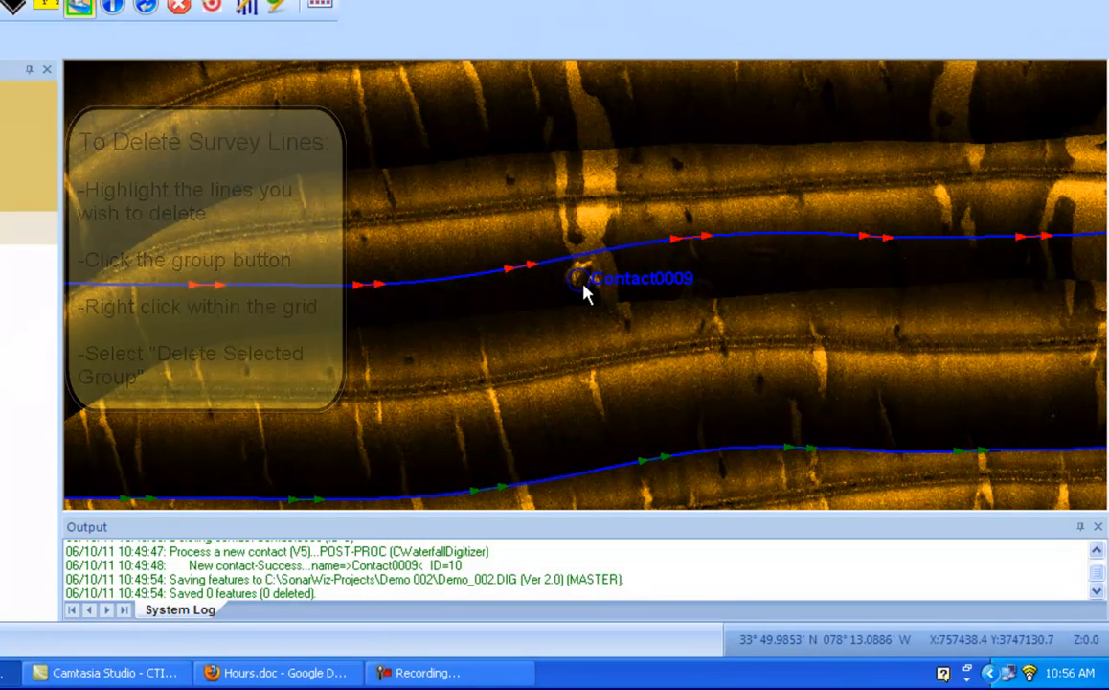
right_click(584, 292)
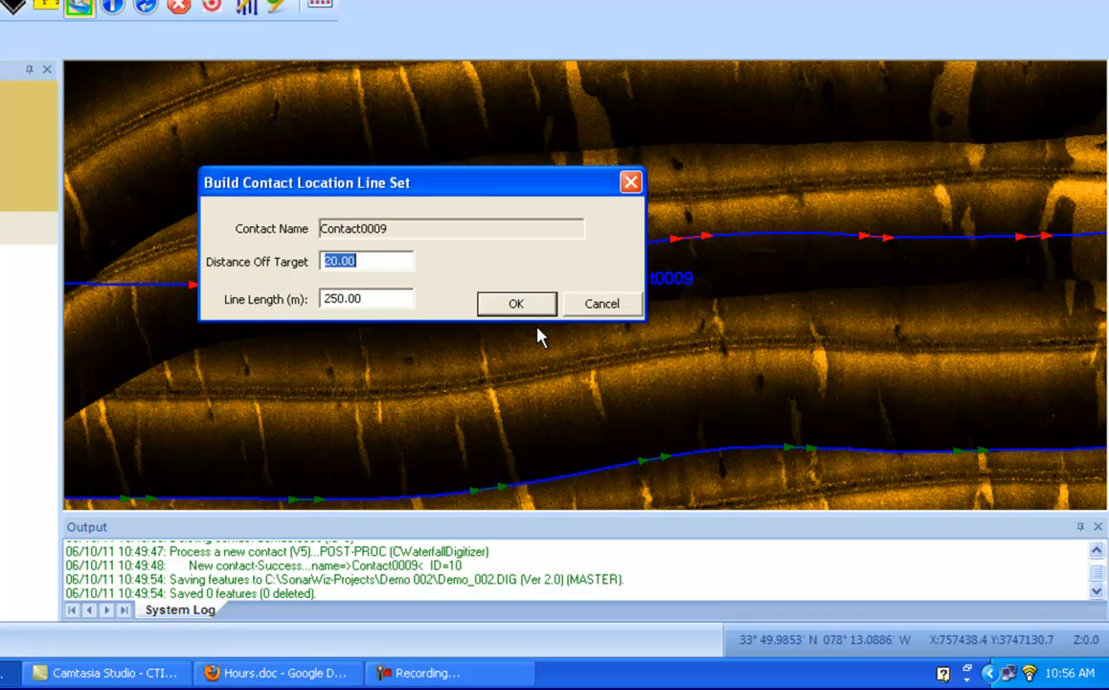
Confirm the 20.00 m, 250 m line set and select Contact0009's rebuilt grid.
click(515, 303)
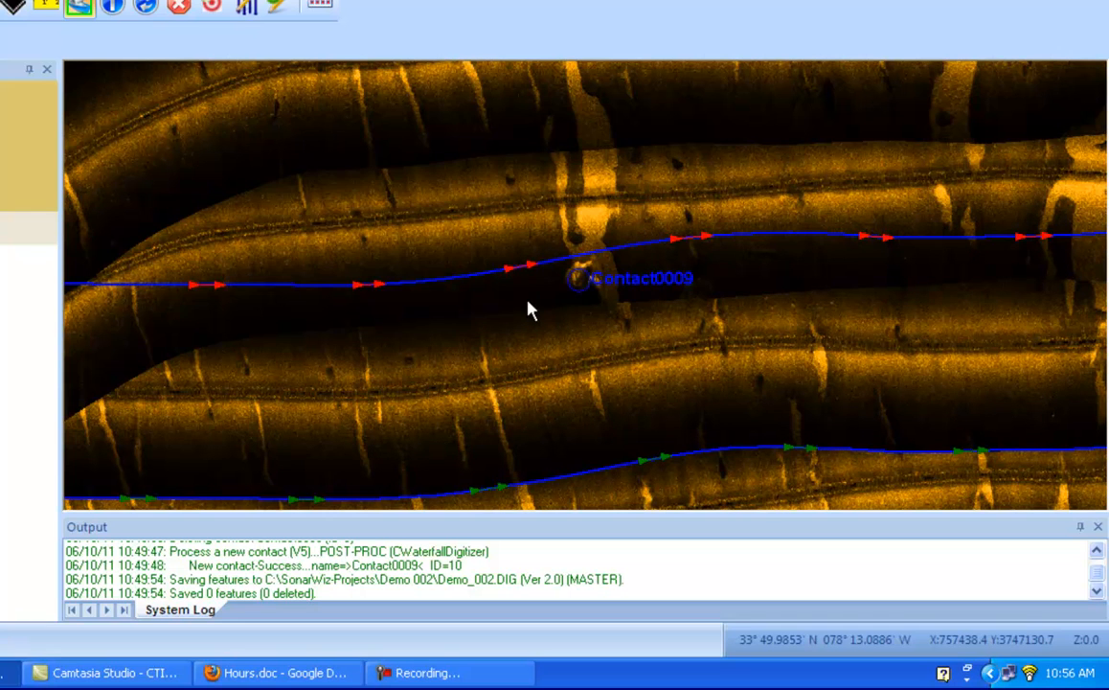
mouse_move(527, 300)
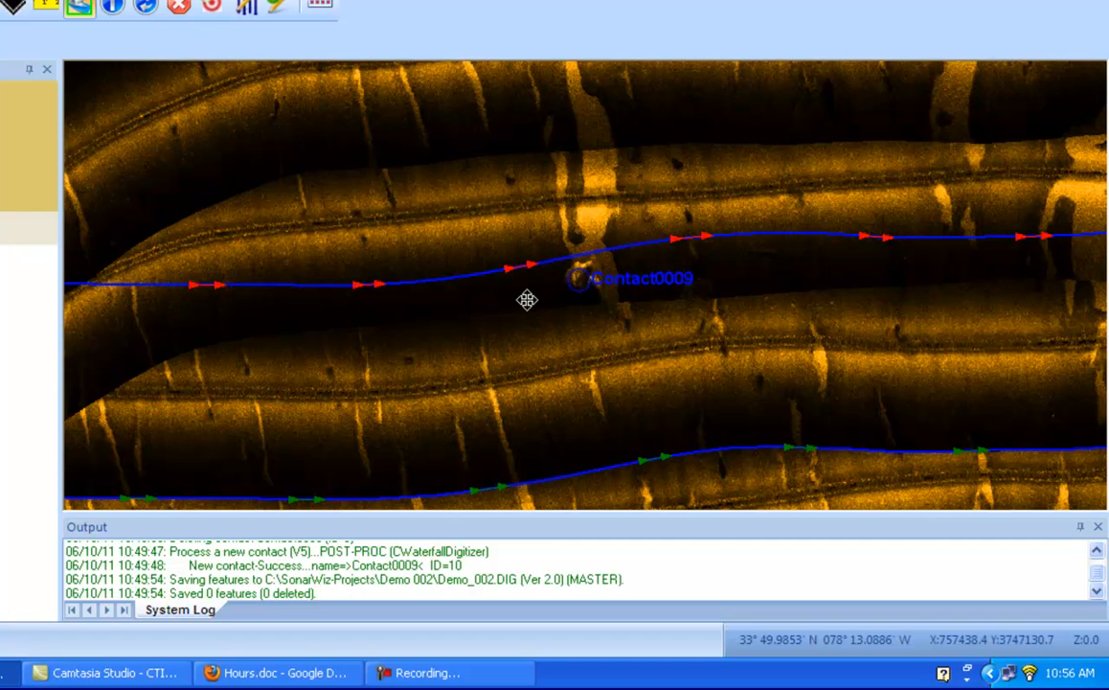
click(579, 279)
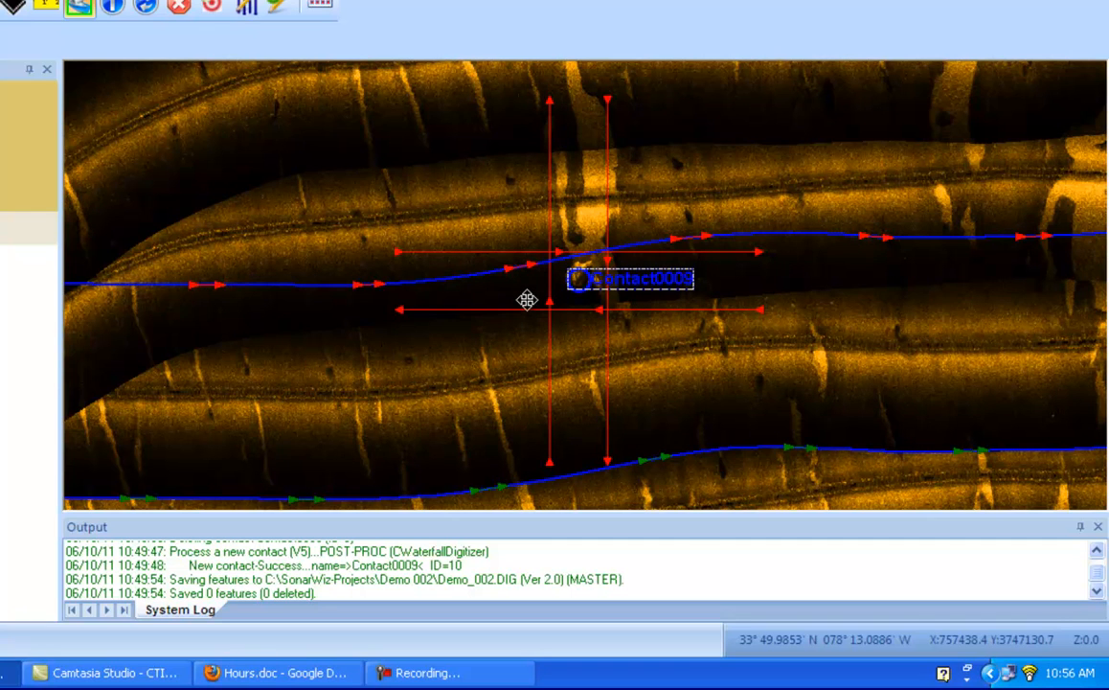